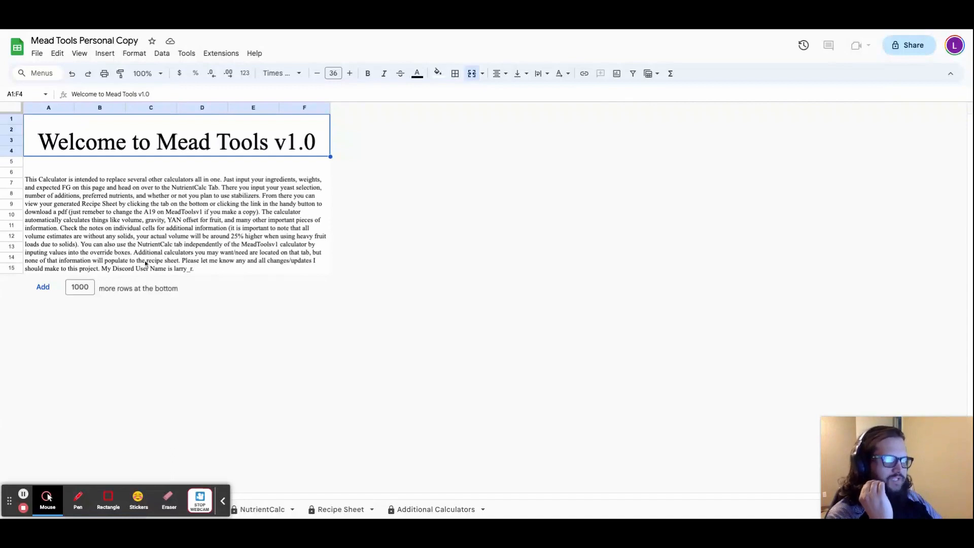
{"action": "mouse_move", "coordinate": [17, 475]}
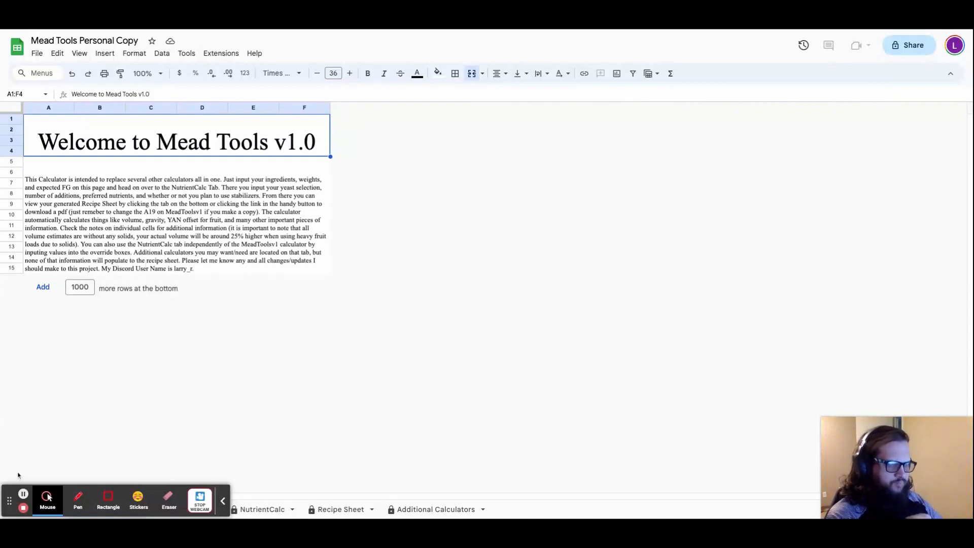
Switch to the MeadToolsv1 sheet and clear the peaches and second honey amounts, keeping 7.25 lb honey.
{"action": "left_click_drag", "start_coordinate": [48, 500], "coordinate": [212, 409]}
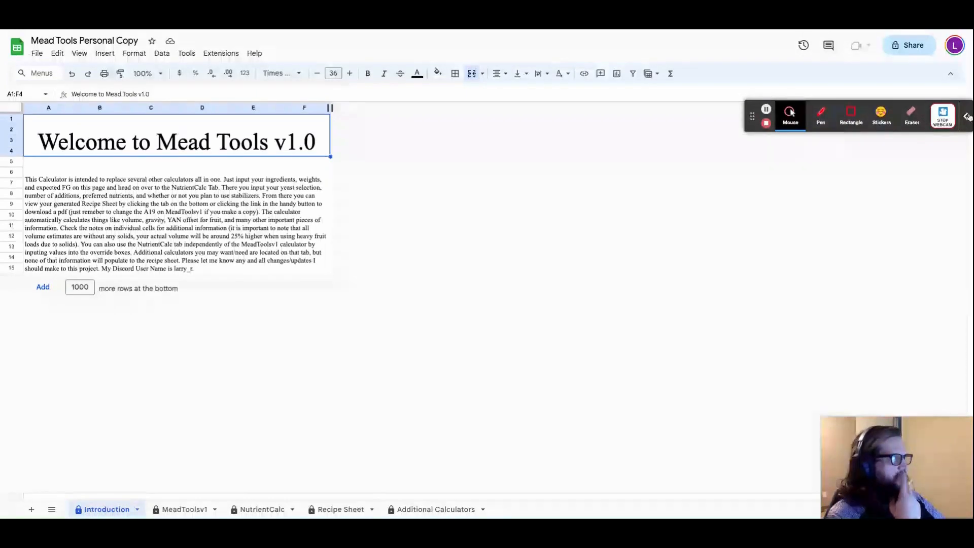
{"action": "left_click", "coordinate": [967, 116]}
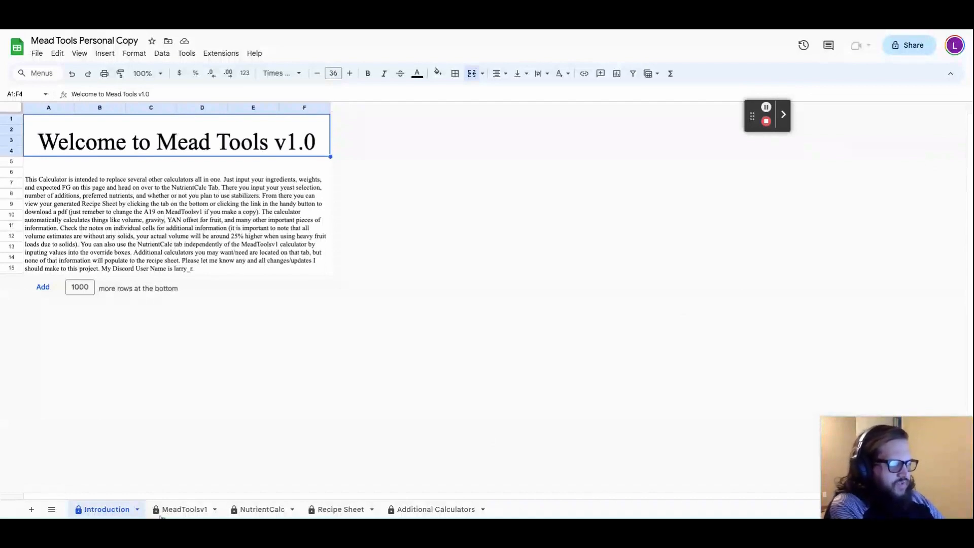
{"action": "left_click", "coordinate": [184, 510]}
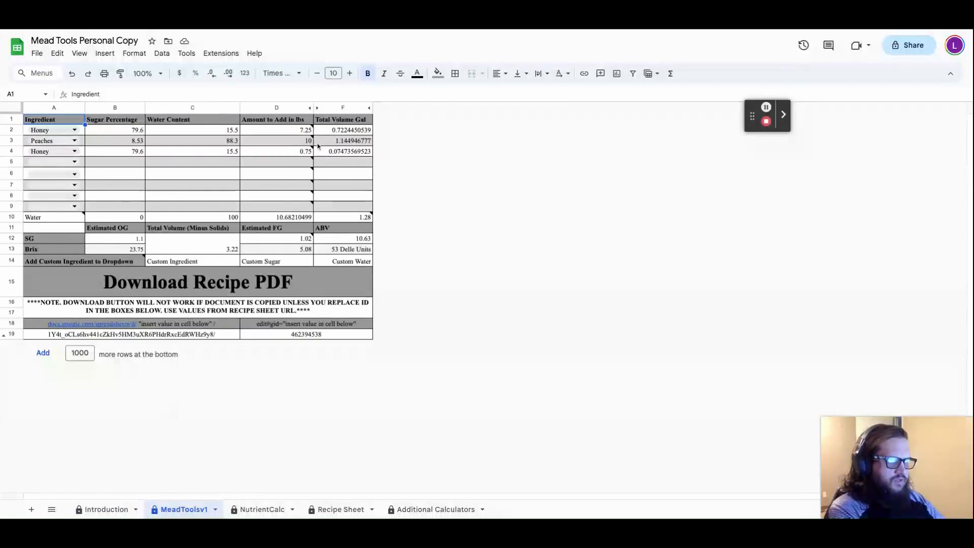
{"action": "left_click", "coordinate": [276, 140]}
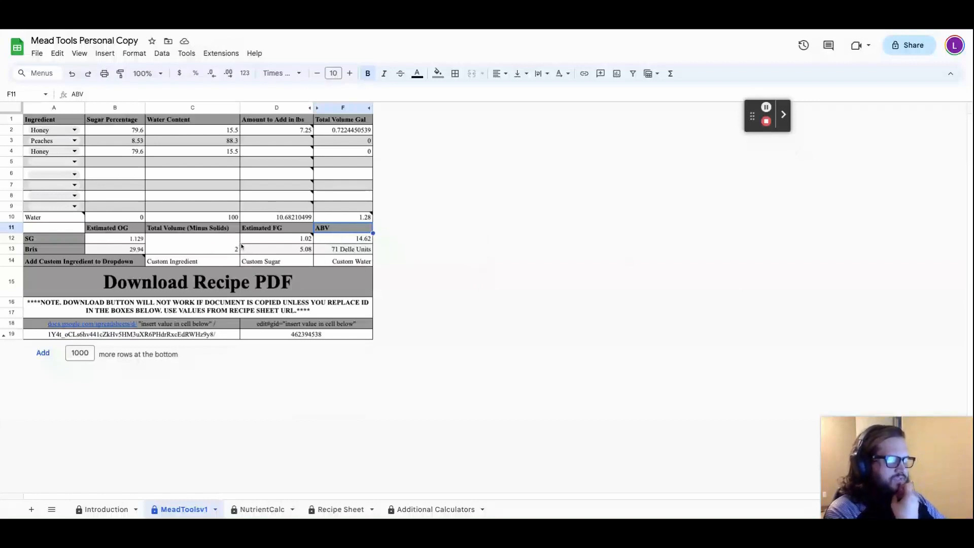
{"action": "mouse_move", "coordinate": [95, 242]}
{"action": "type", "text": "1"}
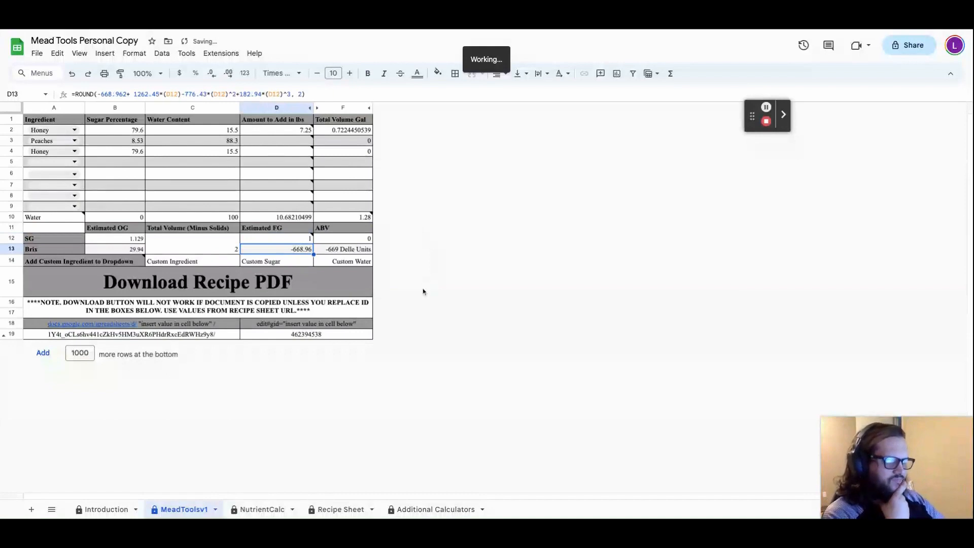
Clear the 7.25 lb honey amount in D2 so no ingredient quantities remain.
{"action": "left_click", "coordinate": [198, 281]}
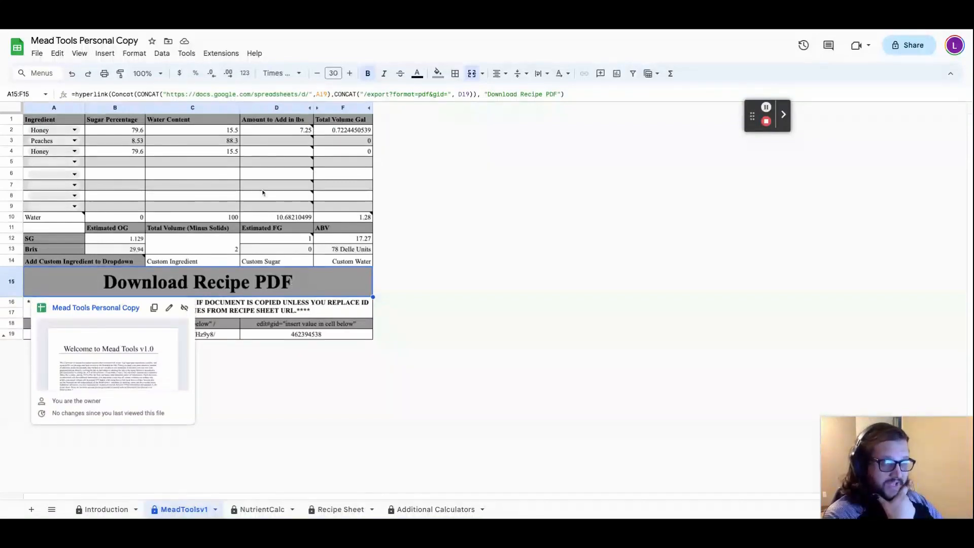
{"action": "mouse_move", "coordinate": [287, 198]}
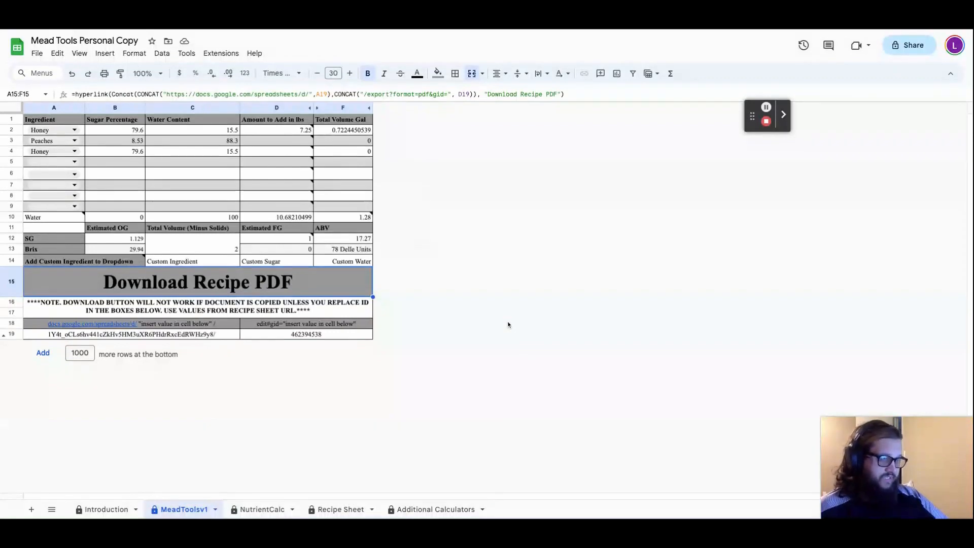
{"action": "mouse_move", "coordinate": [283, 242]}
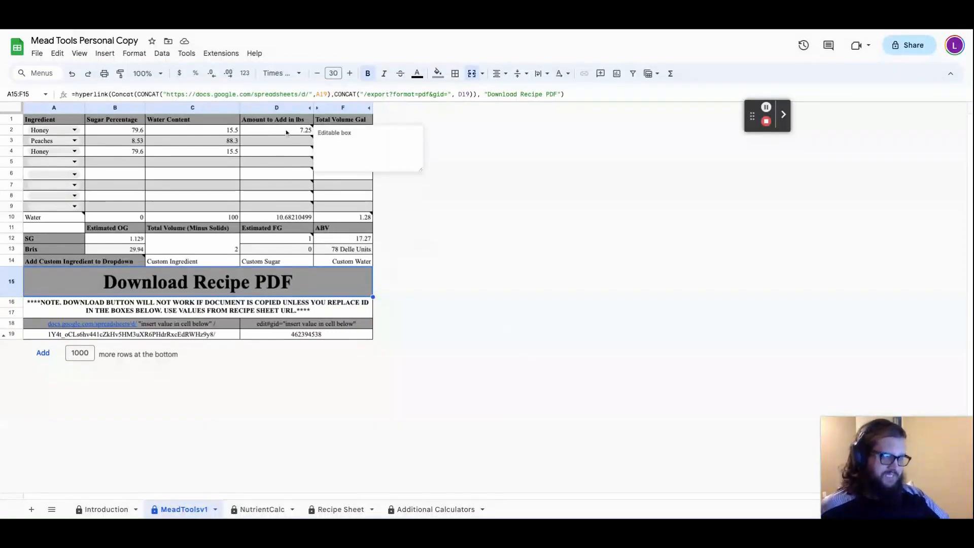
{"action": "left_click", "coordinate": [276, 129]}
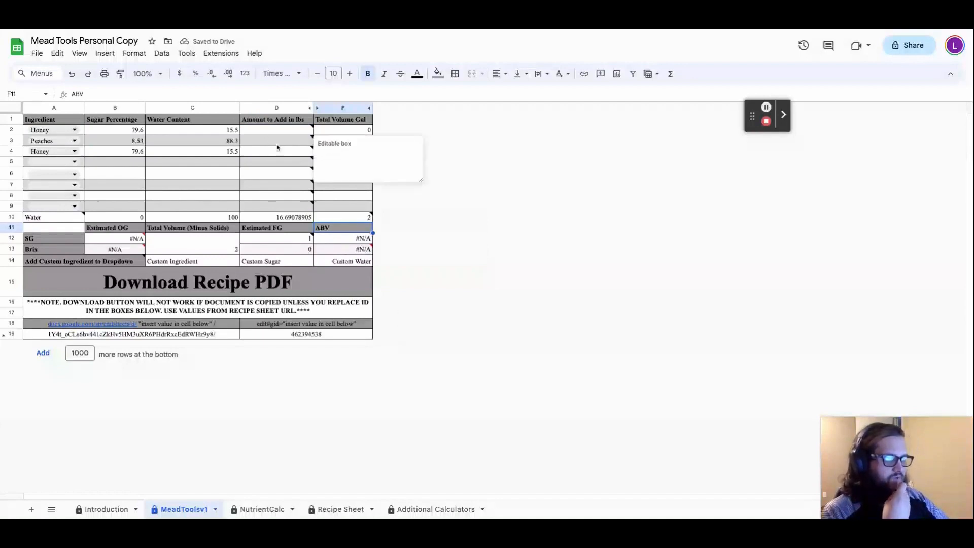
Enter 6 lb peaches in D3, estimated FG 1.009 in D12 and 7.25 lb honey in D2.
{"action": "left_click", "coordinate": [276, 140]}
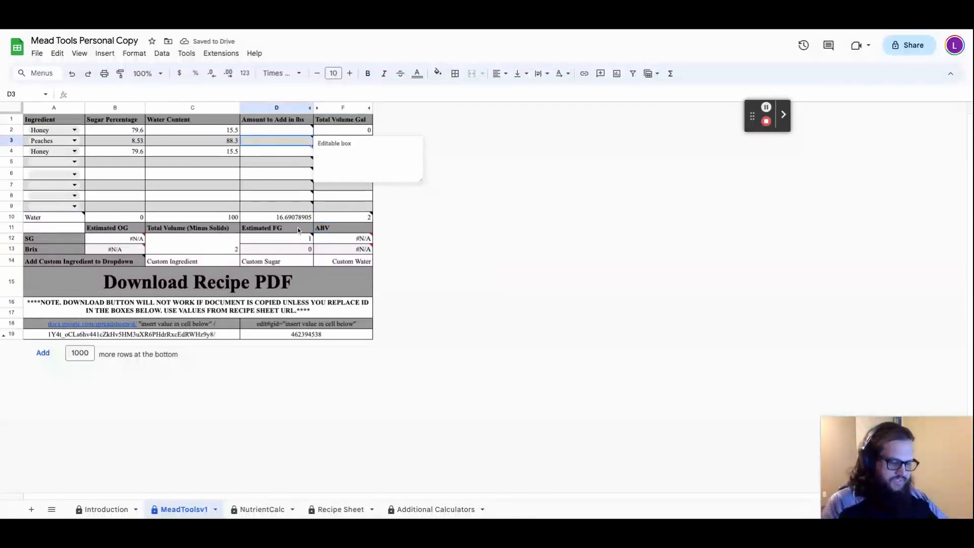
{"action": "type", "text": "0"}
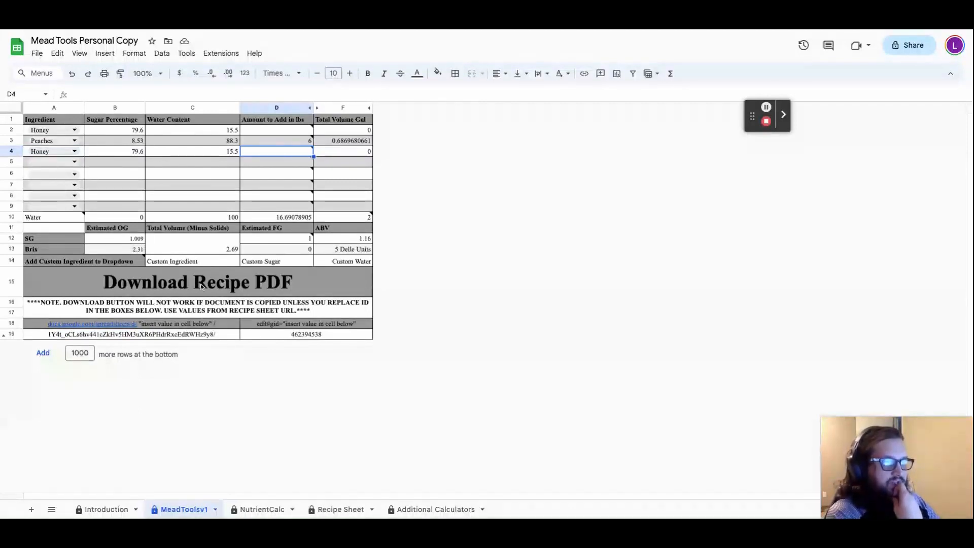
{"action": "mouse_move", "coordinate": [305, 243]}
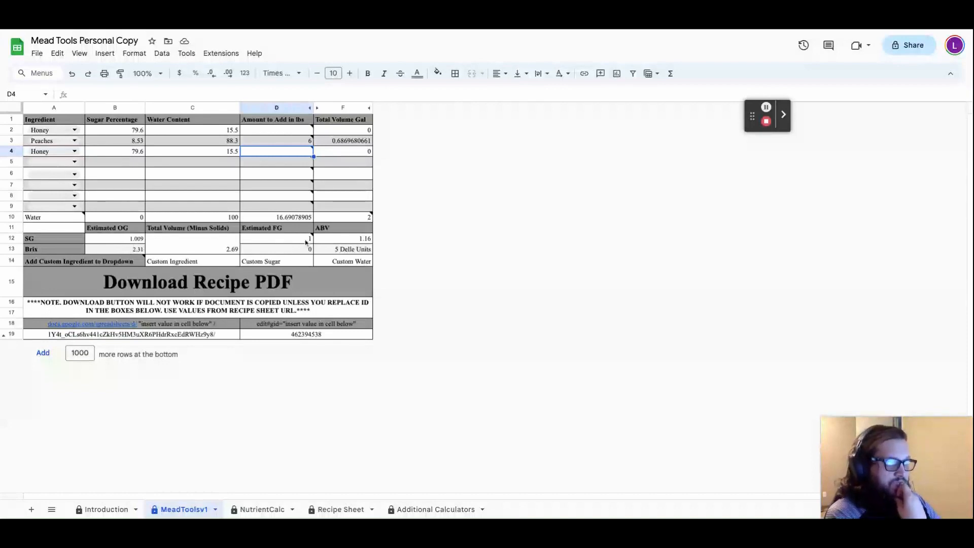
{"action": "left_click", "coordinate": [276, 238]}
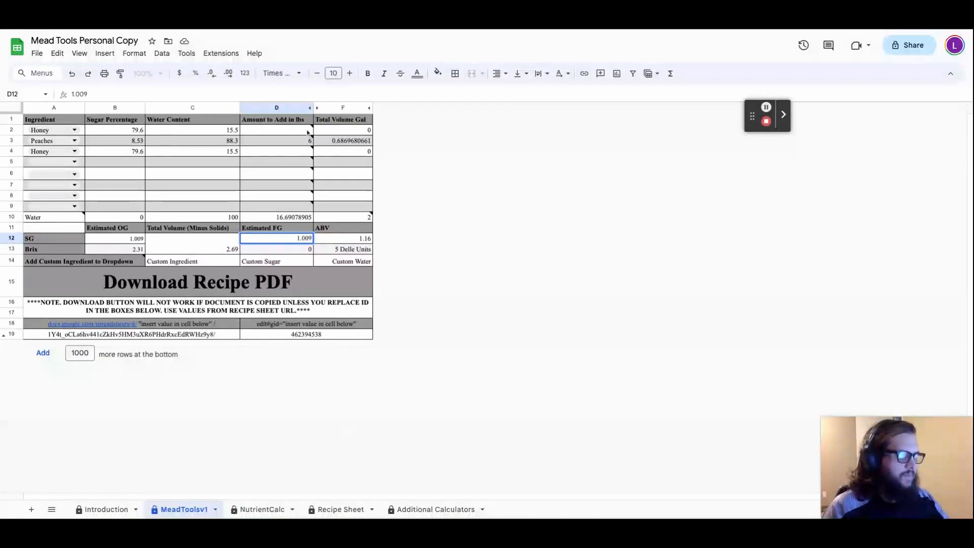
{"action": "left_click", "coordinate": [276, 130]}
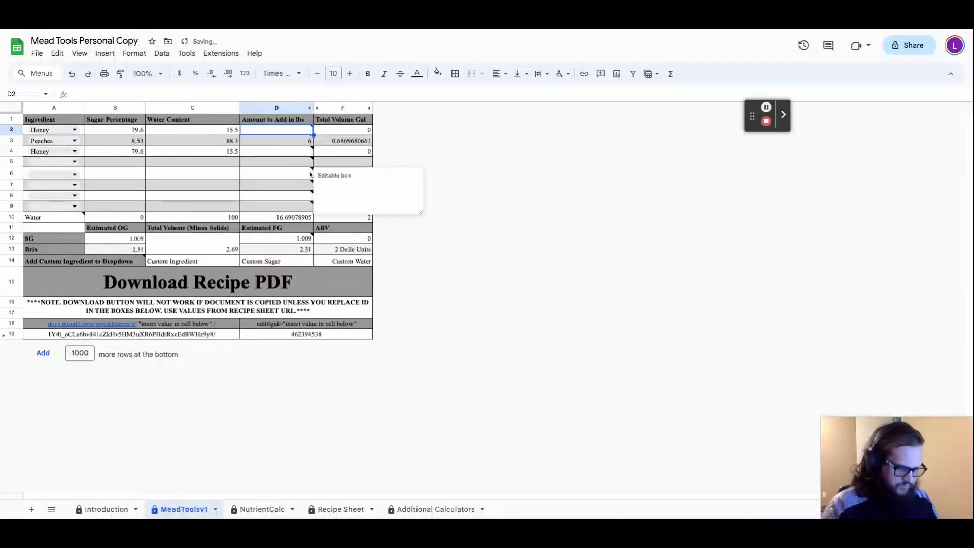
{"action": "type", "text": "7.25"}
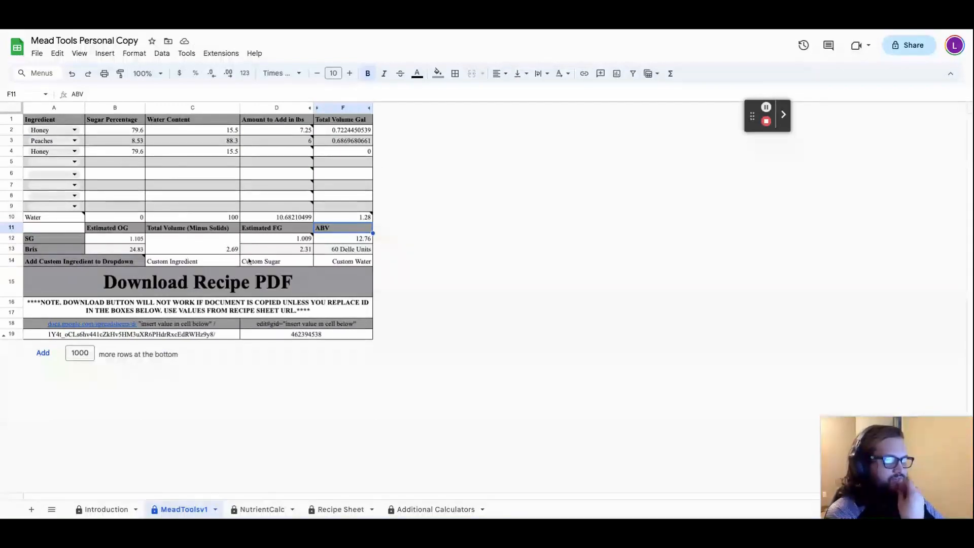
Set honey D2 to 0, water F10 to 2 gallons and peaches D3 to 0.
{"action": "left_click", "coordinate": [198, 281]}
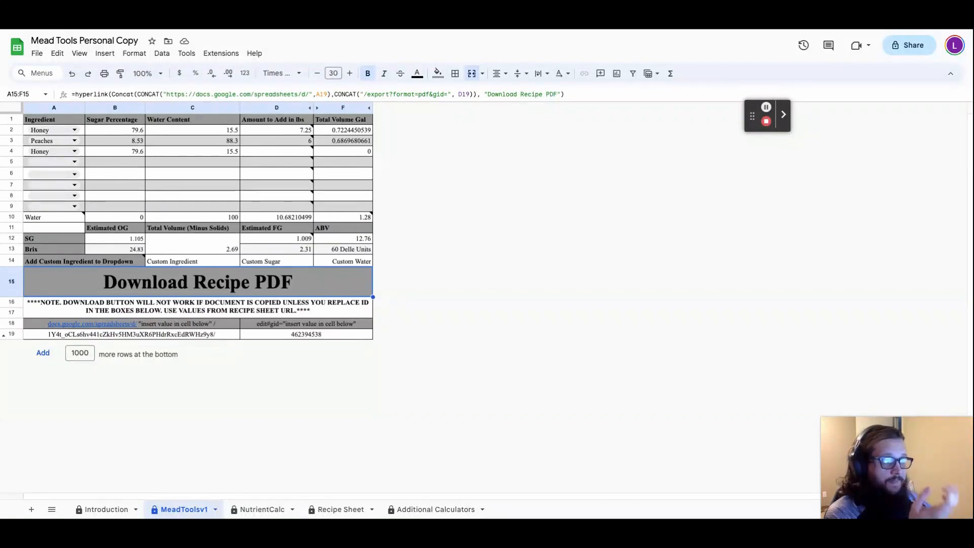
{"action": "mouse_move", "coordinate": [349, 288]}
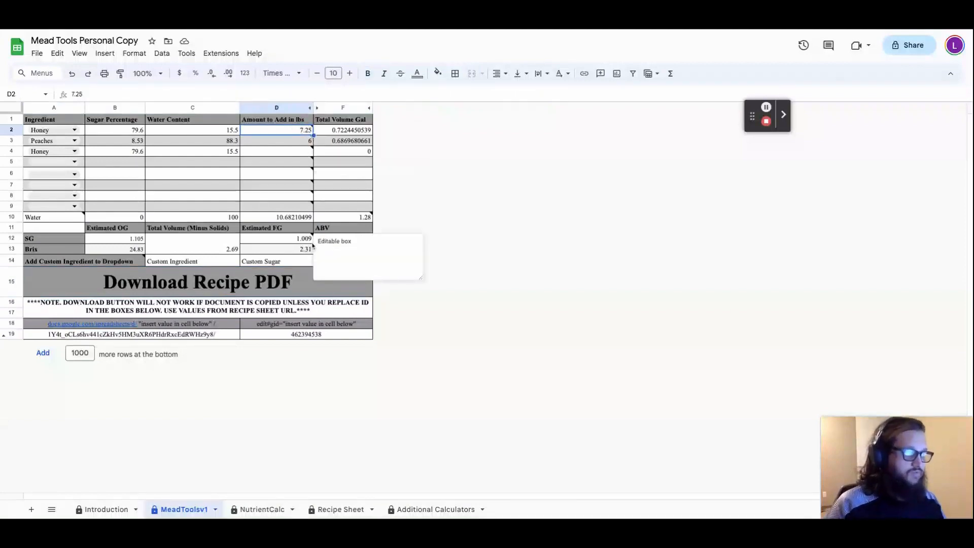
{"action": "type", "text": "0"}
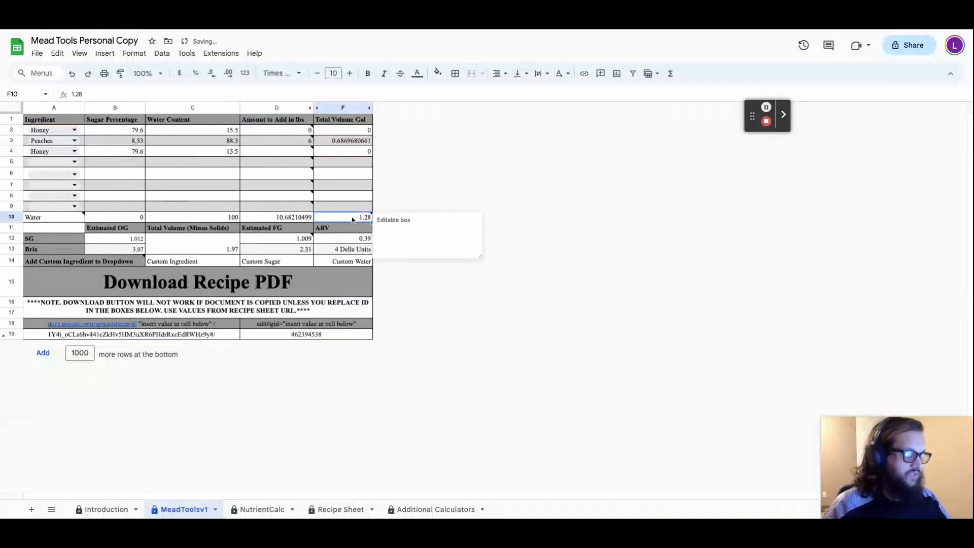
{"action": "type", "text": "2"}
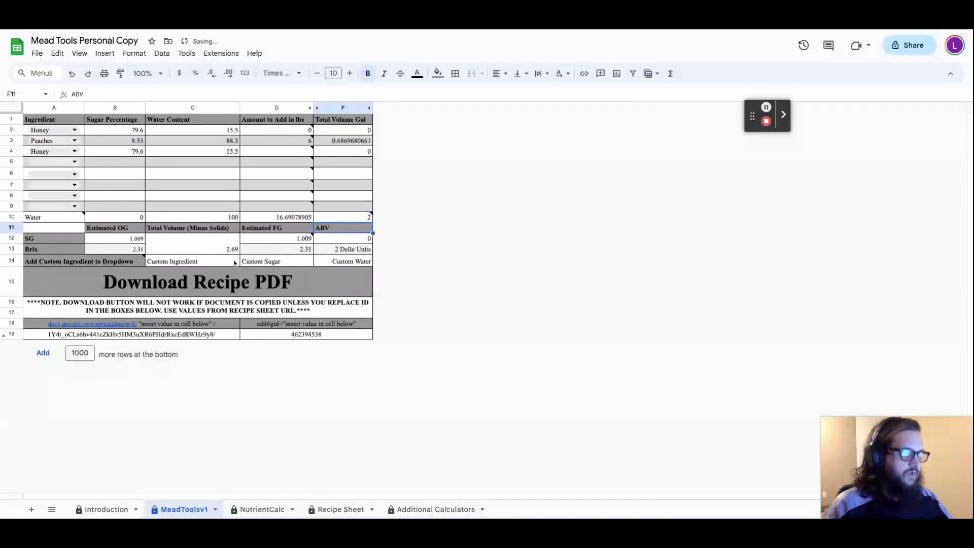
{"action": "left_click", "coordinate": [275, 140]}
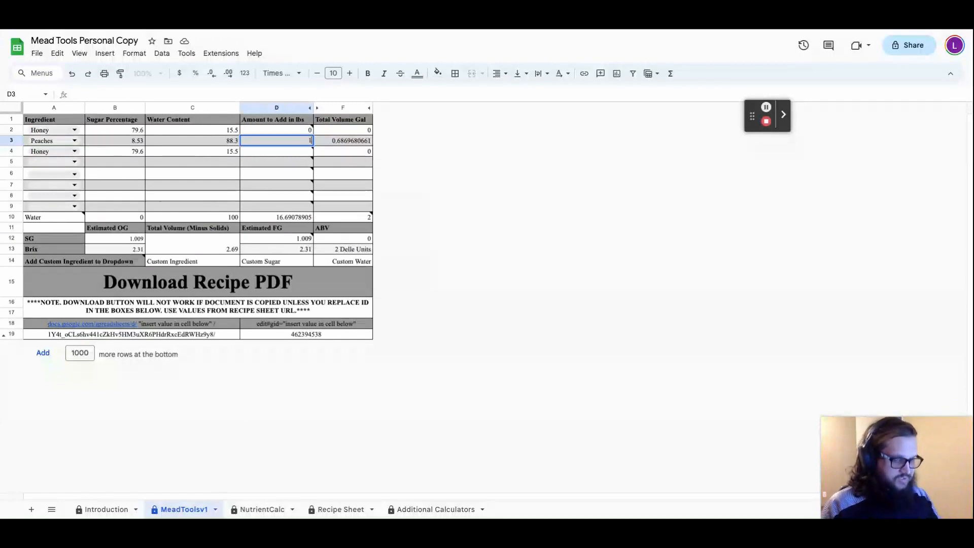
Enter 12 lb peaches and set the estimated final gravity to 1.014.
{"action": "type", "text": "12"}
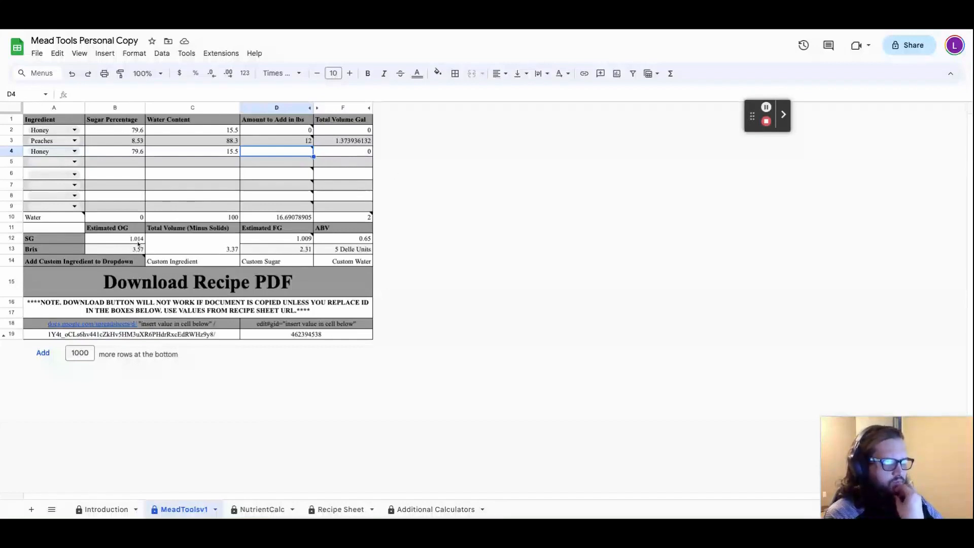
{"action": "left_click", "coordinate": [304, 237]}
{"action": "type", "text": "1.014"}
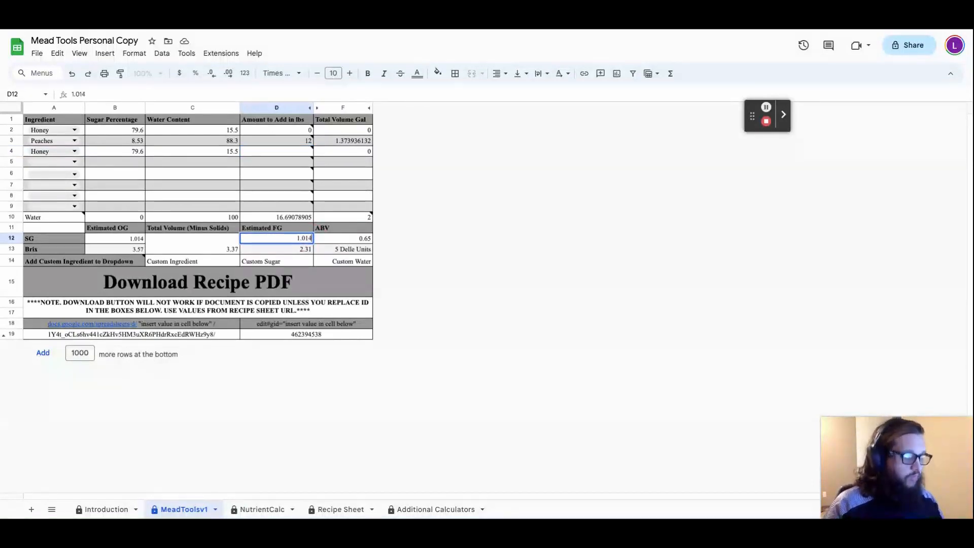
{"action": "left_click", "coordinate": [276, 250]}
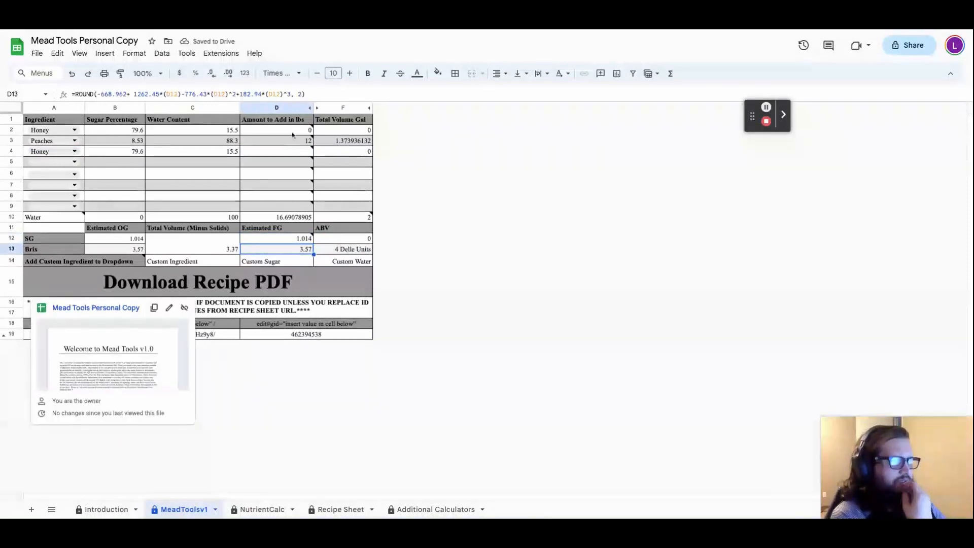
Set honey D2 to 7.25 lb and water F10 to 1.28 gal, giving 10.07% ABV.
{"action": "left_click", "coordinate": [276, 130]}
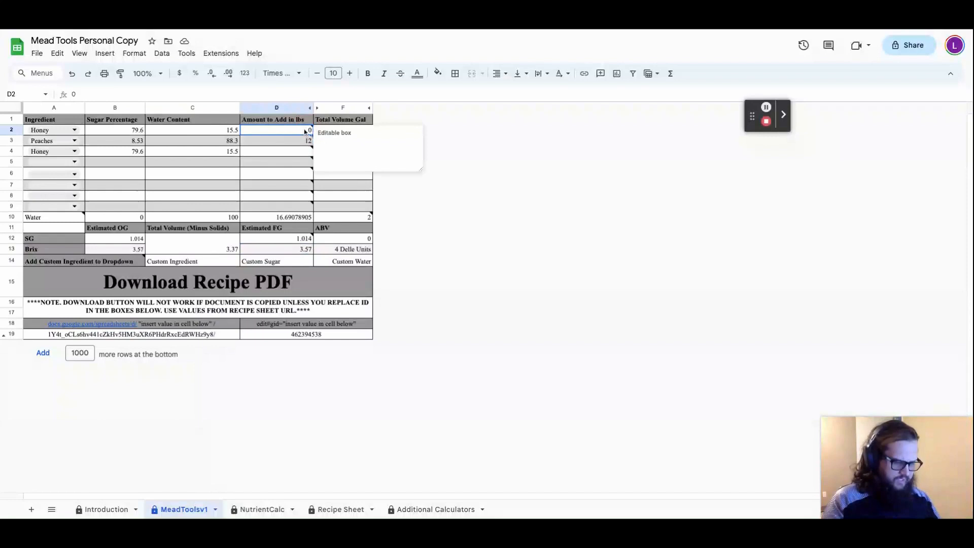
{"action": "type", "text": "7.25"}
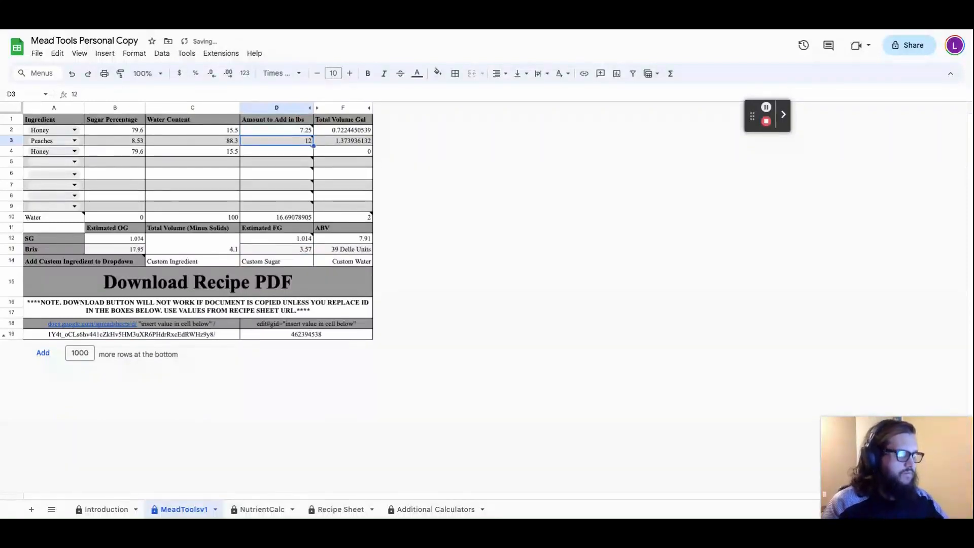
{"action": "left_click", "coordinate": [342, 217]}
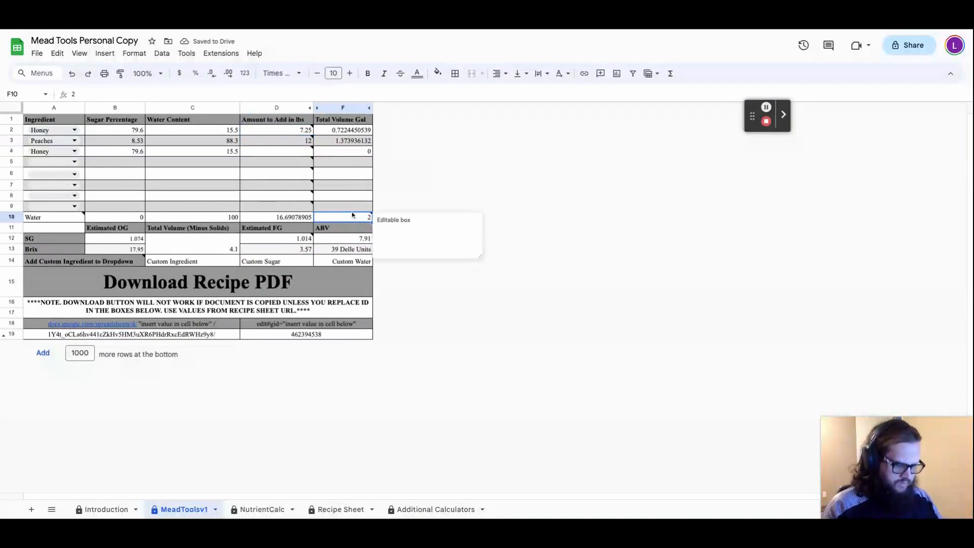
{"action": "type", "text": "1.28"}
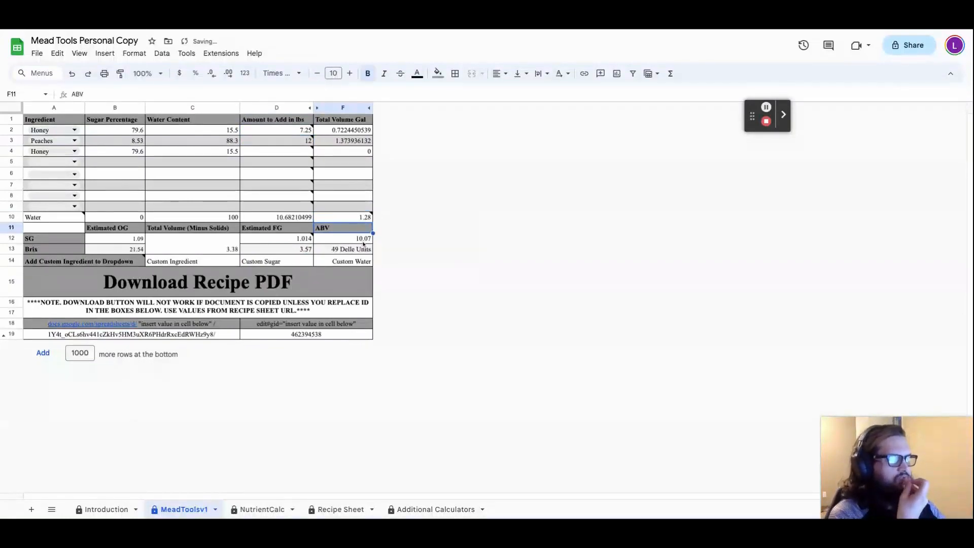
{"action": "left_click", "coordinate": [342, 260]}
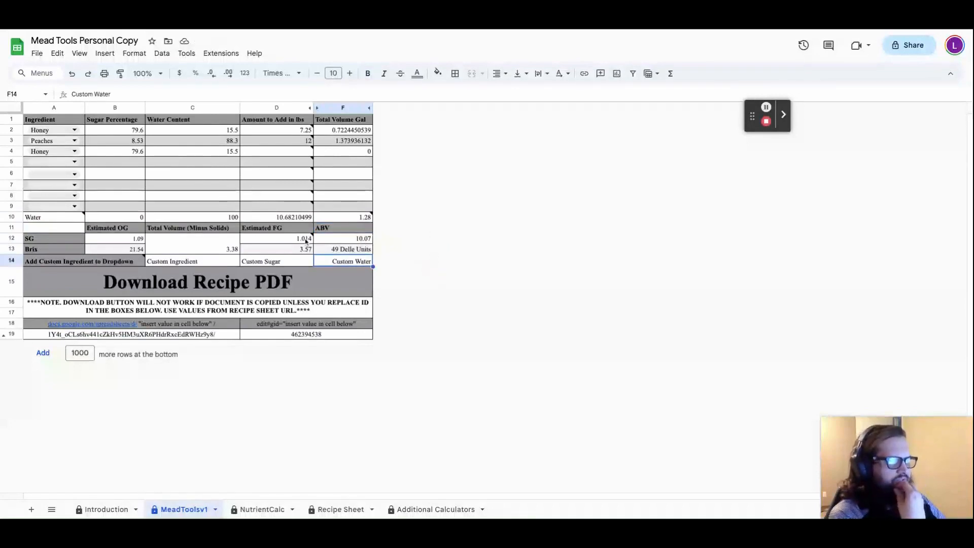
{"action": "left_click", "coordinate": [276, 238]}
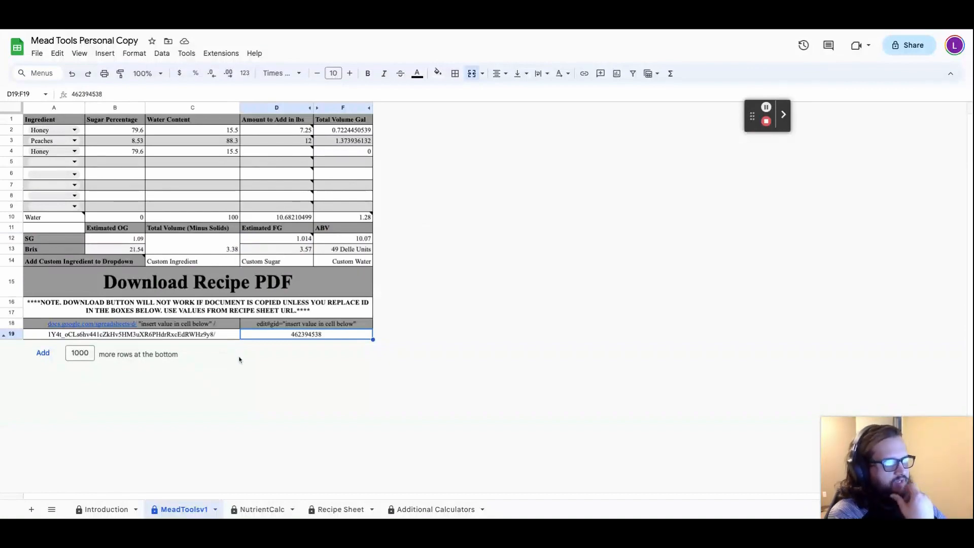
{"action": "mouse_move", "coordinate": [163, 205]}
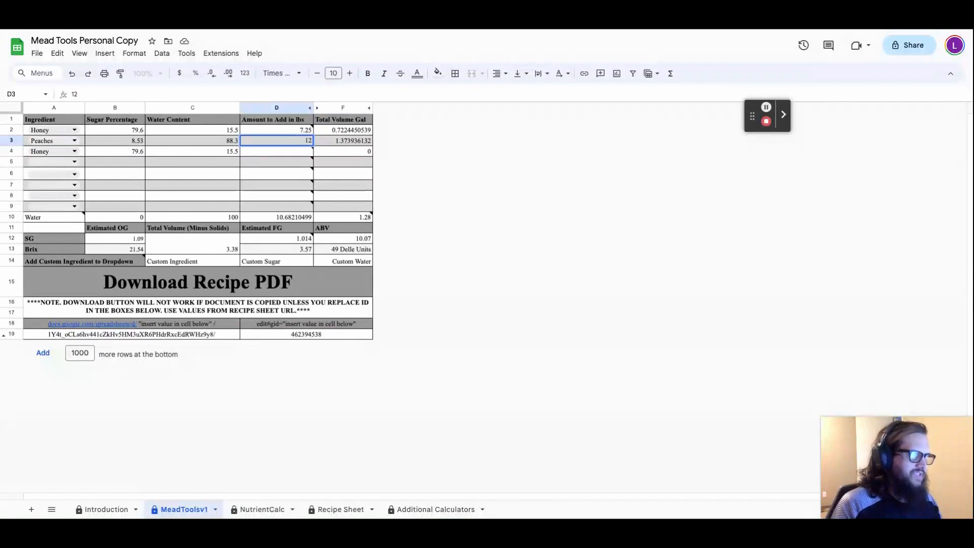
Enter 10 lb peaches in D3, 2 gal water in F10 and 0.75 lb honey in D4.
{"action": "type", "text": "10"}
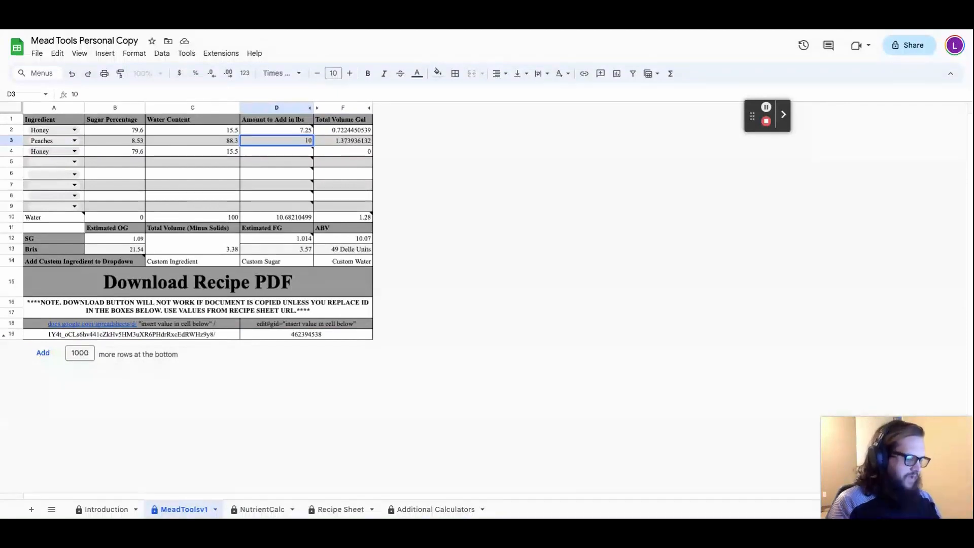
{"action": "left_click", "coordinate": [276, 130]}
{"action": "type", "text": "0"}
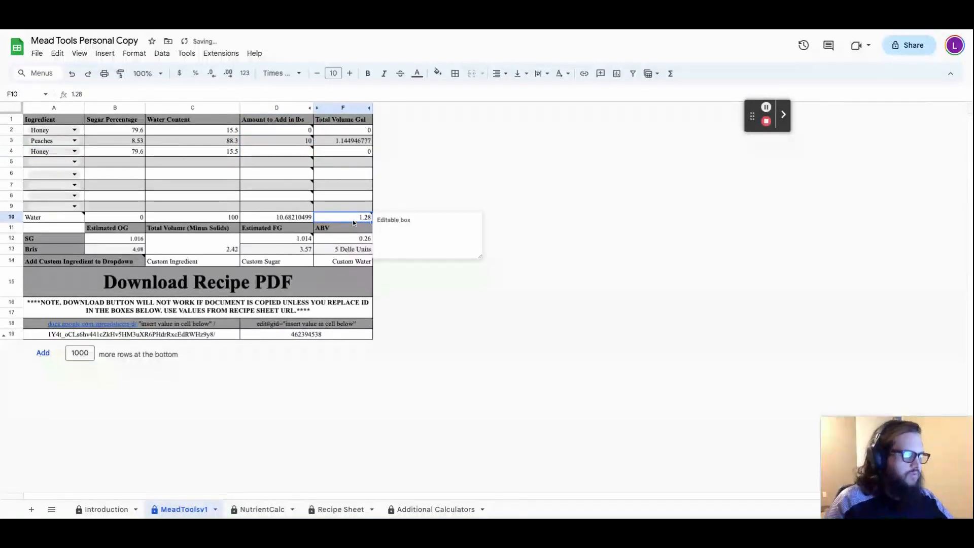
{"action": "type", "text": "2"}
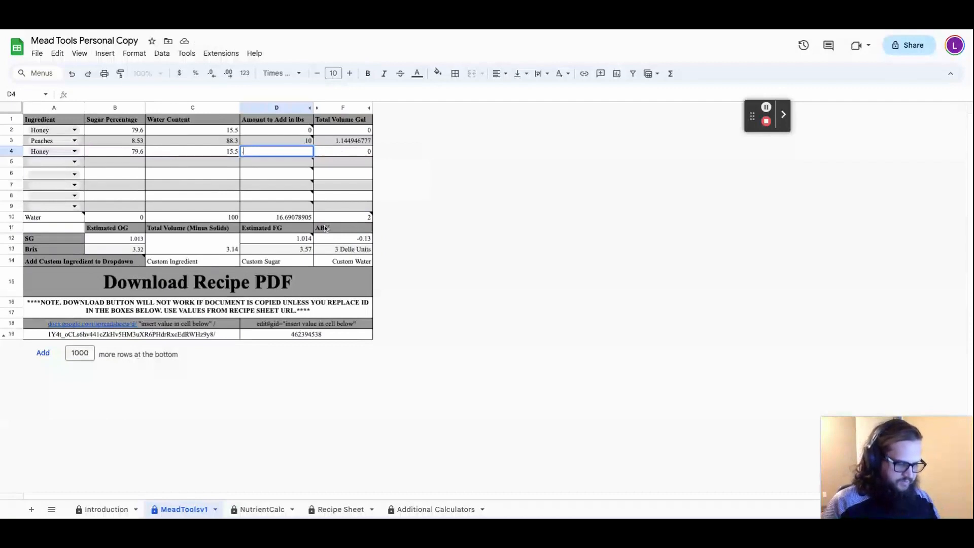
{"action": "type", "text": ".75"}
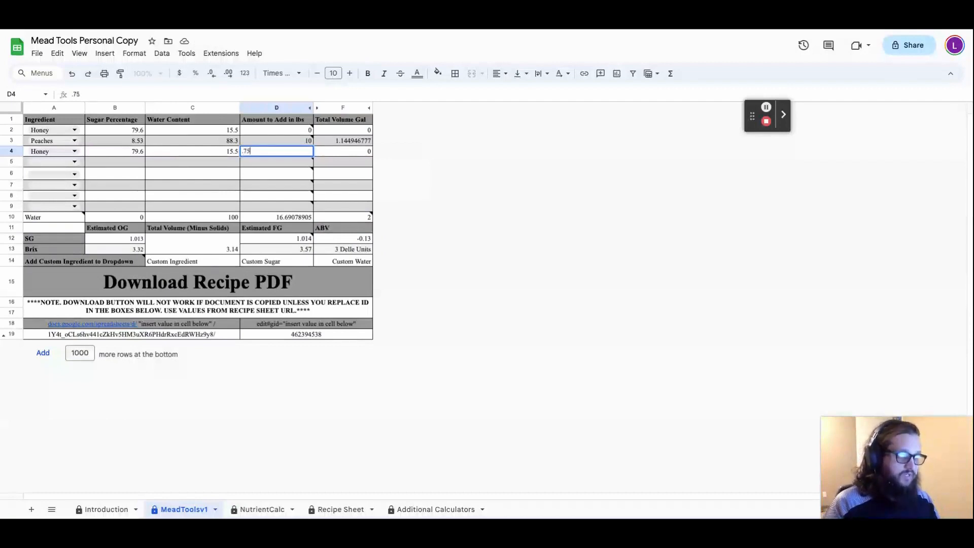
{"action": "key", "text": "enter"}
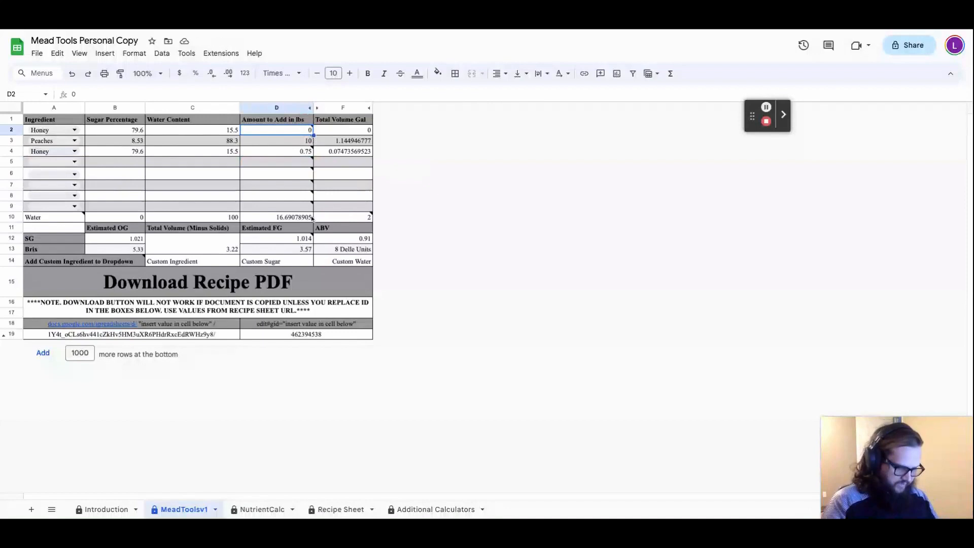
Enter 7.25 lb honey, 1.28 gal water and FG 1.02, then check the ABV formula in F12.
{"action": "type", "text": "7.25"}
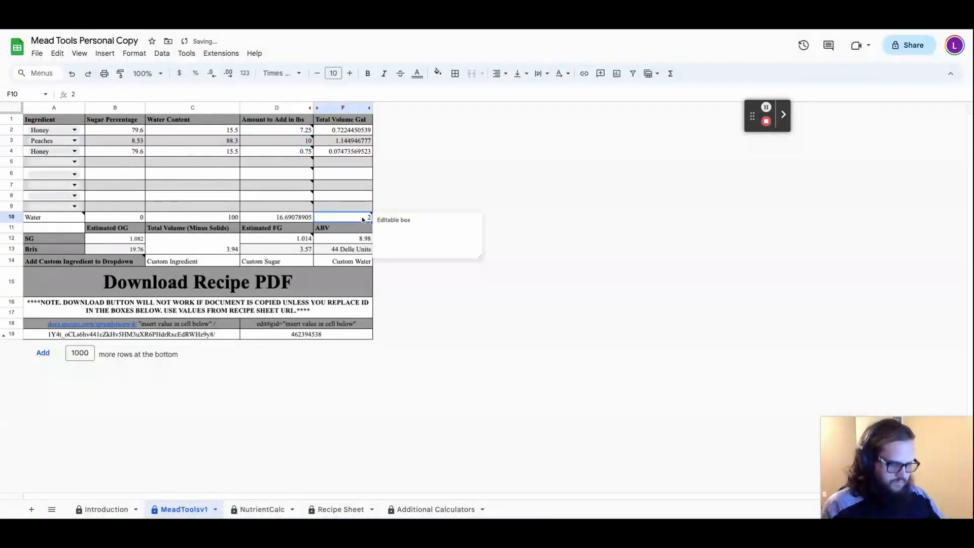
{"action": "type", "text": "1.28"}
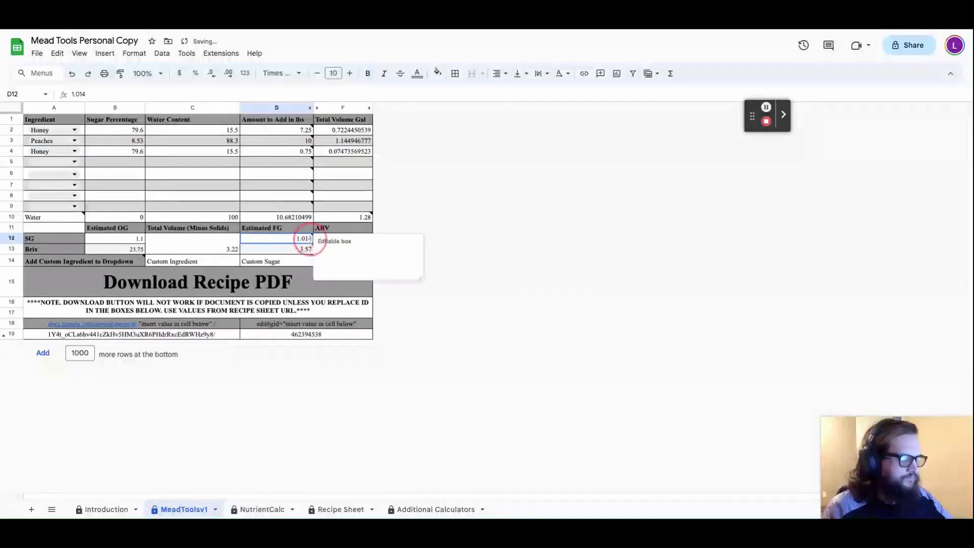
{"action": "type", "text": "1.0"}
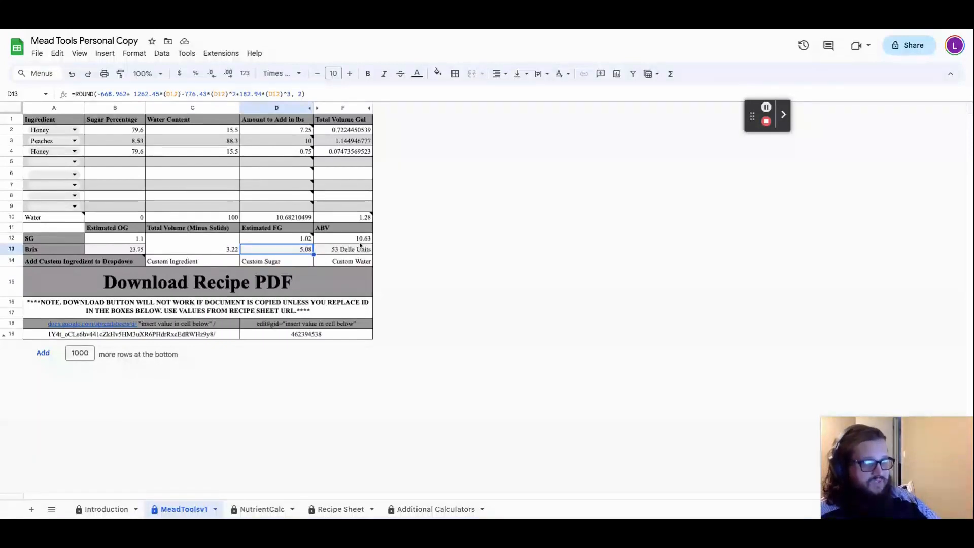
{"action": "left_click", "coordinate": [354, 237]}
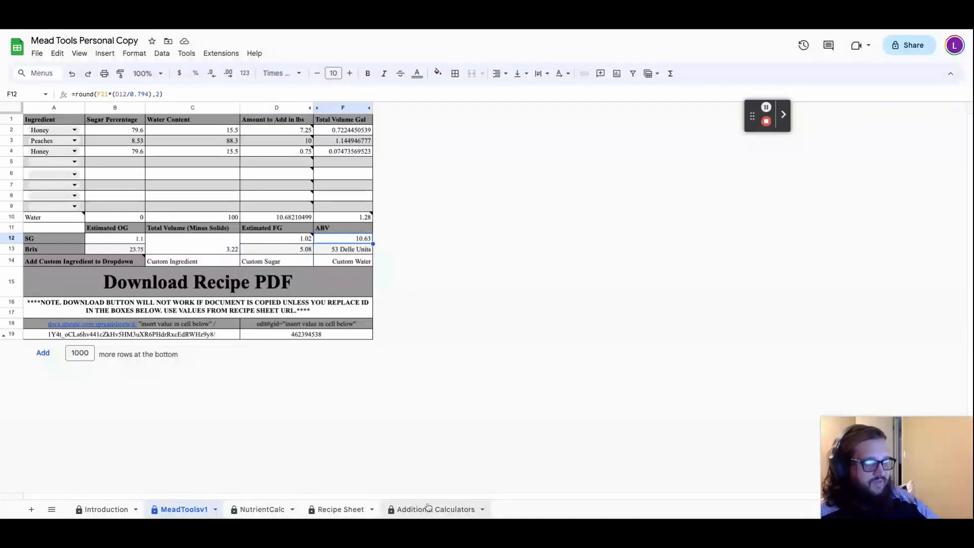
On the Additional Calculators sheet, set sulfite Desired PPM to 50 and sorbate batch size to 3.22 gal.
{"action": "left_click", "coordinate": [435, 509]}
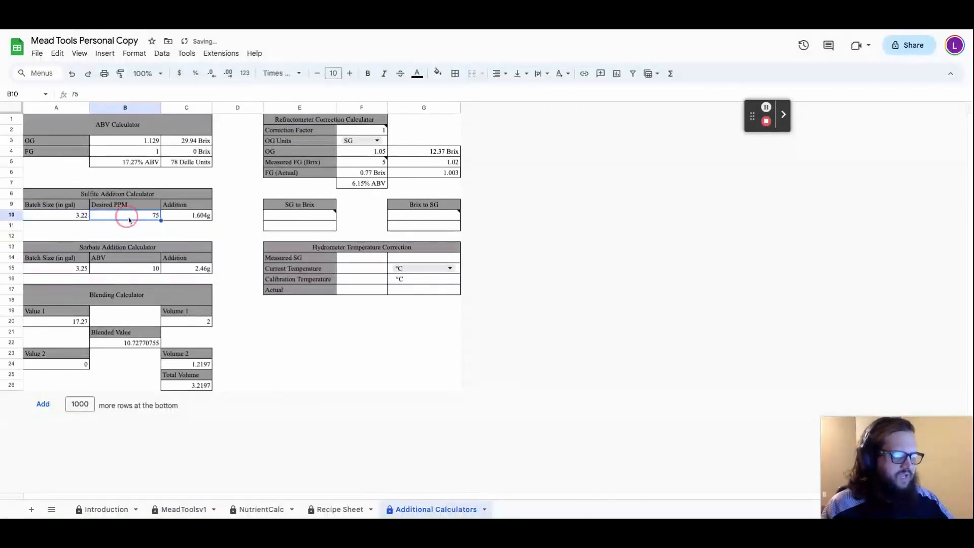
{"action": "key", "text": "Delete"}
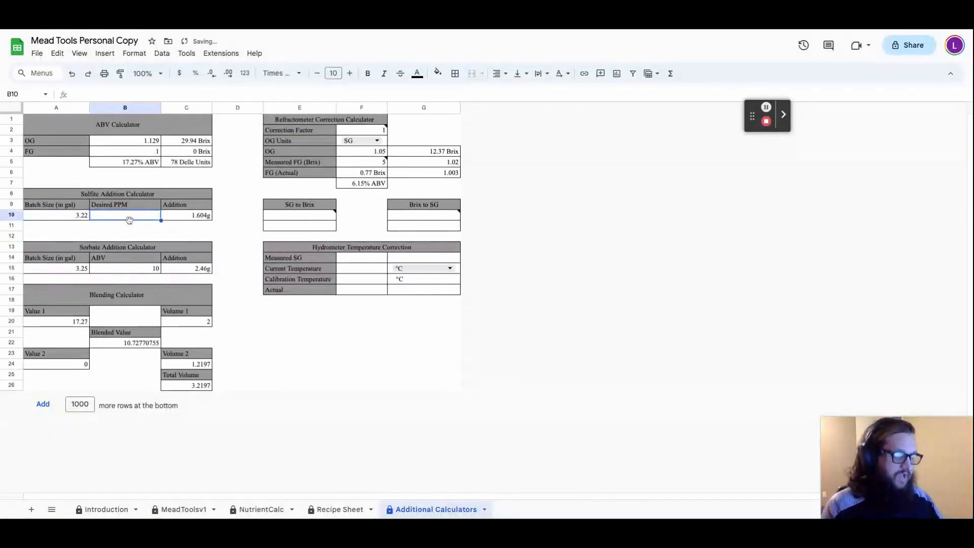
{"action": "type", "text": "50"}
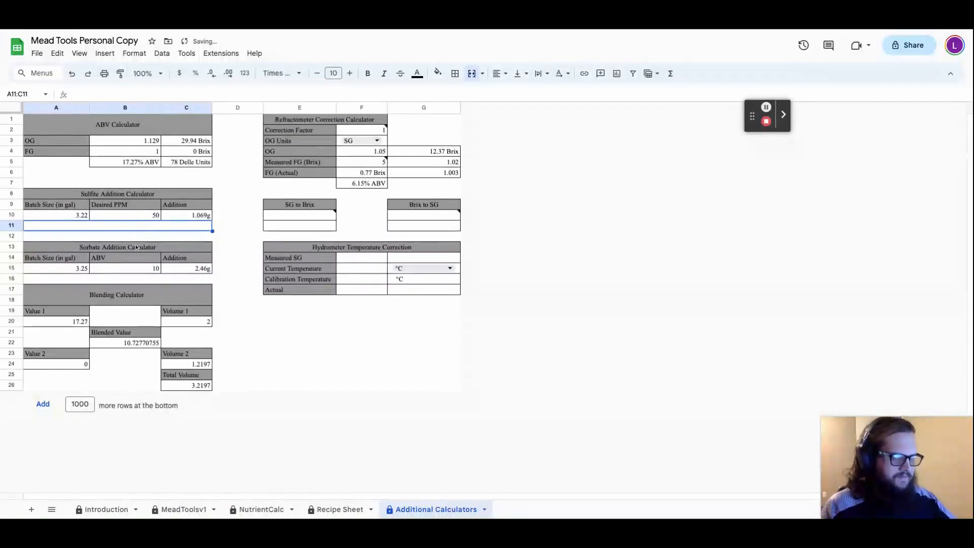
{"action": "left_click", "coordinate": [56, 268]}
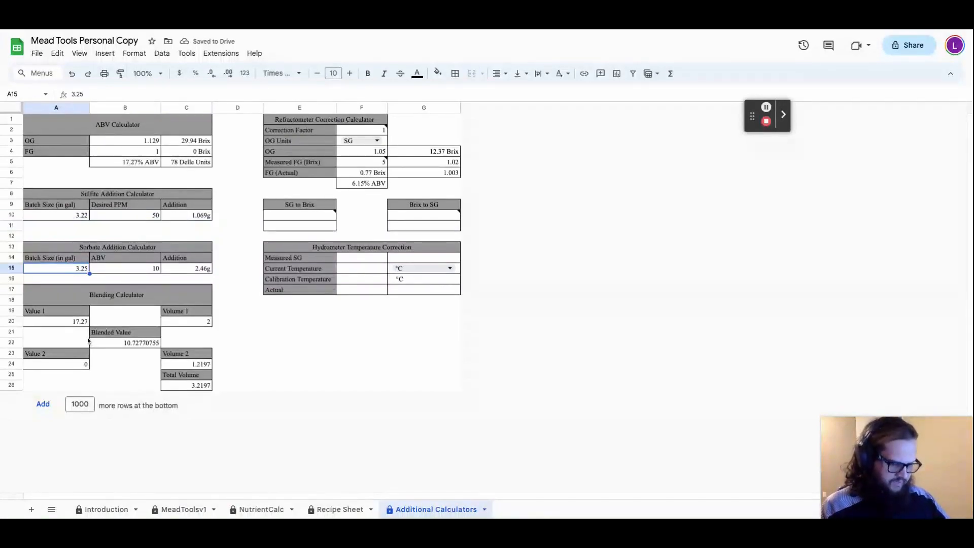
{"action": "type", "text": "3.22"}
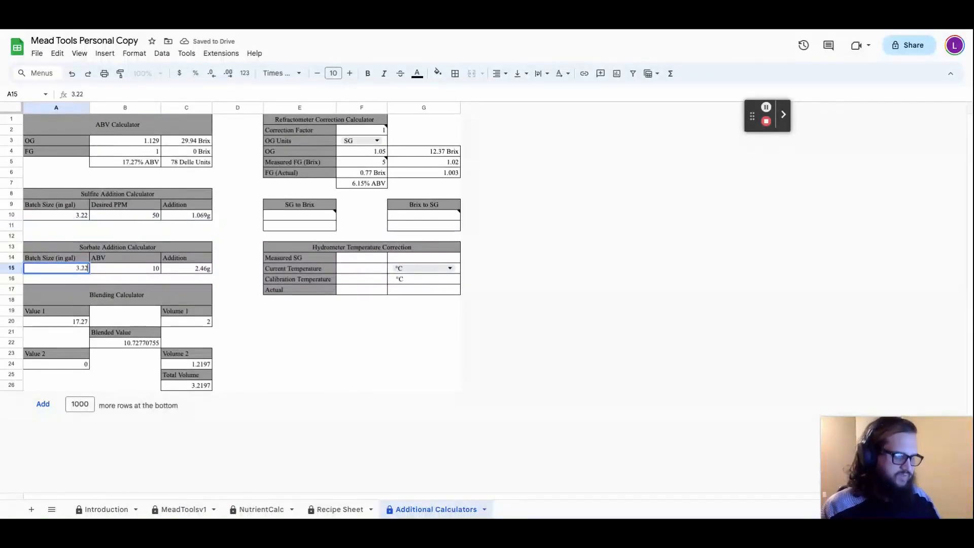
{"action": "left_click", "coordinate": [56, 278]}
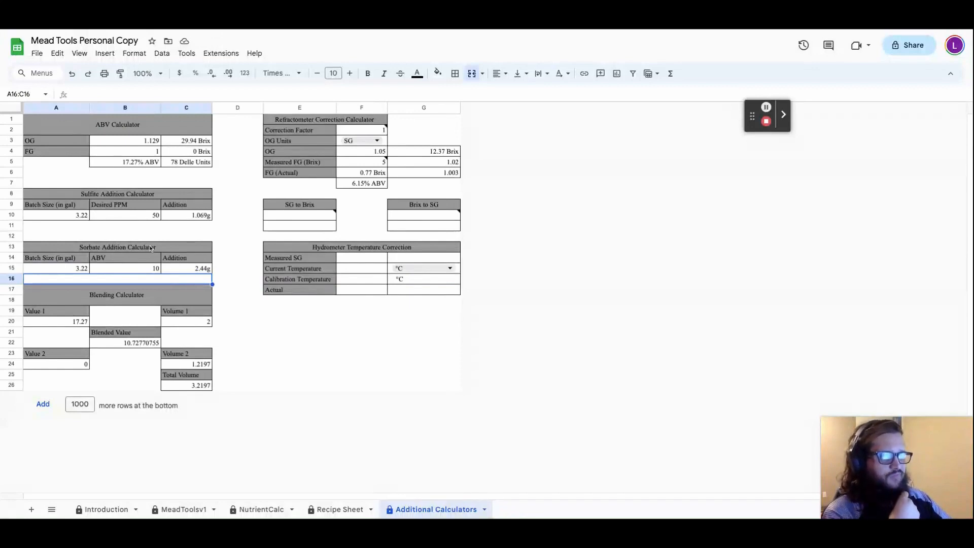
{"action": "mouse_move", "coordinate": [45, 170]}
{"action": "type", "text": "2"}
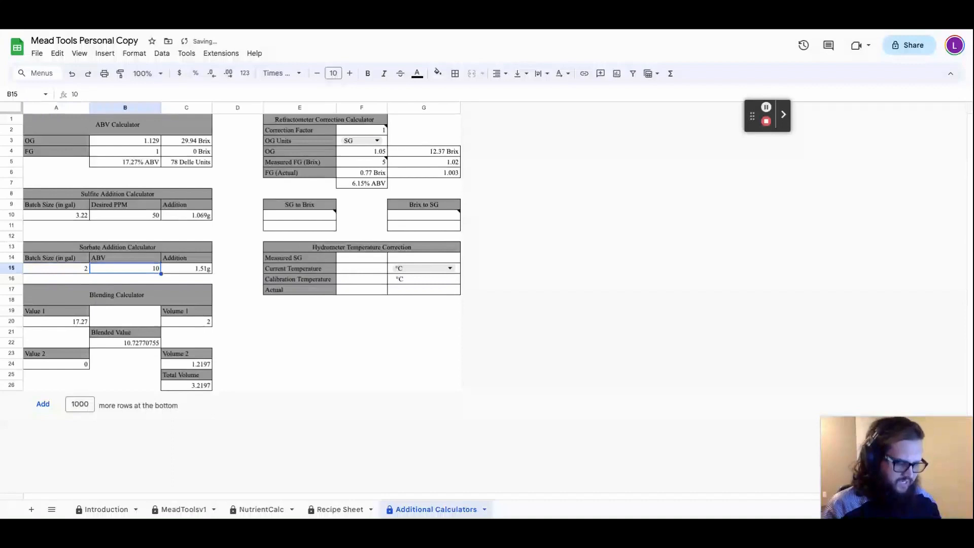
{"action": "type", "text": "17.27"}
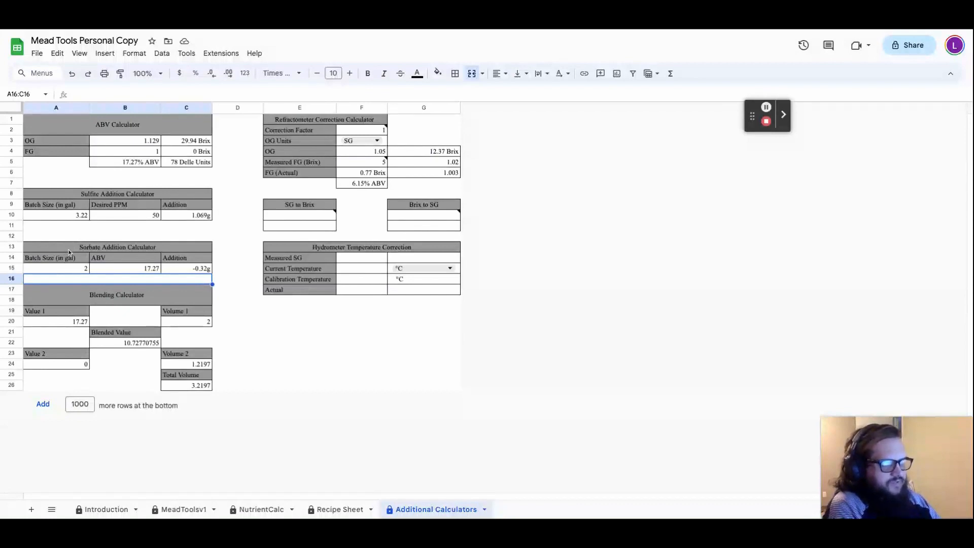
{"action": "mouse_move", "coordinate": [115, 278]}
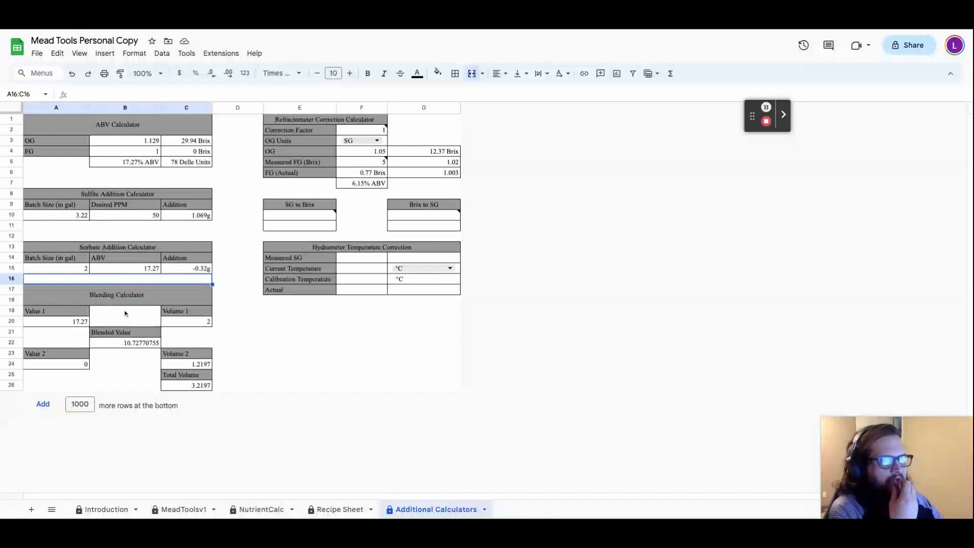
Set the sorbate calculator batch size A15 to 3.22 gal and ABV B15 to 10%.
{"action": "left_click", "coordinate": [55, 268]}
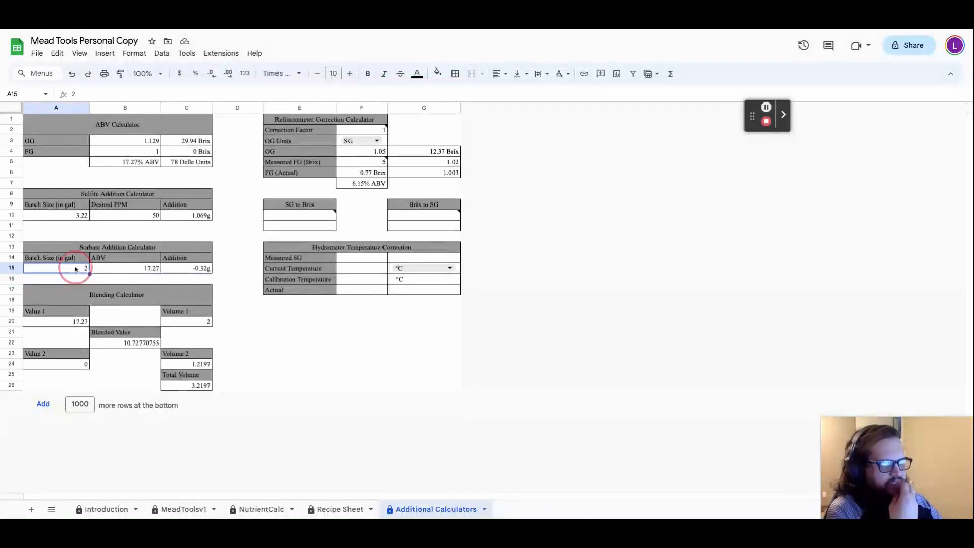
{"action": "type", "text": "3.22"}
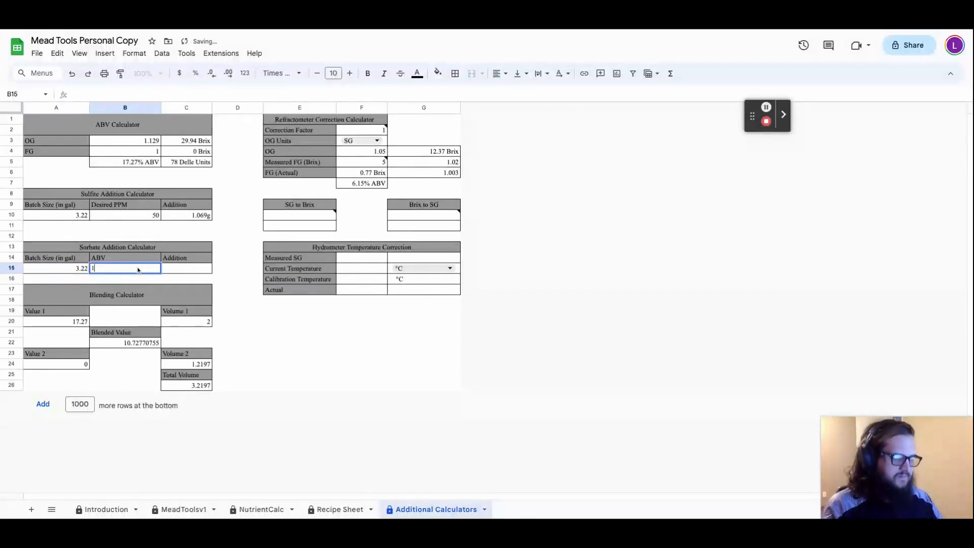
{"action": "type", "text": "10"}
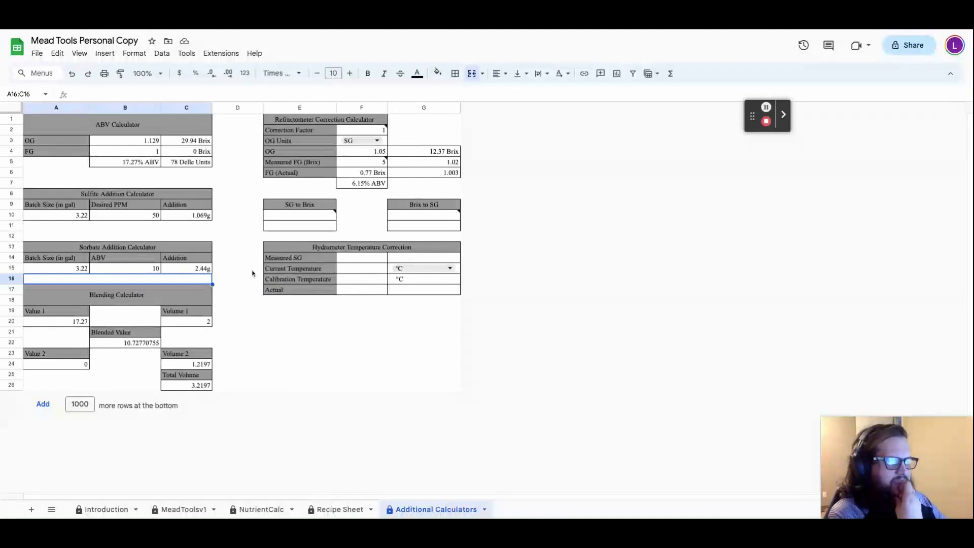
{"action": "mouse_move", "coordinate": [255, 306]}
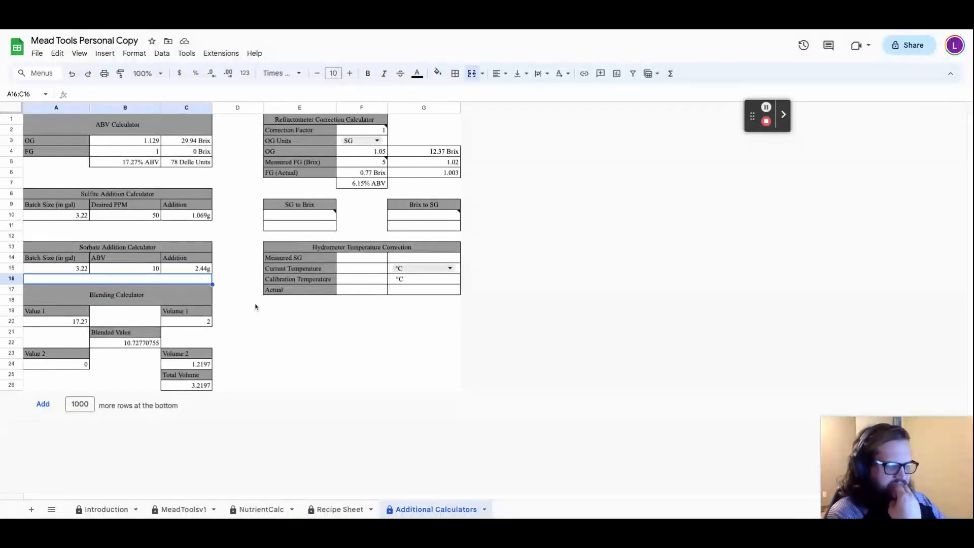
{"action": "mouse_move", "coordinate": [262, 331]}
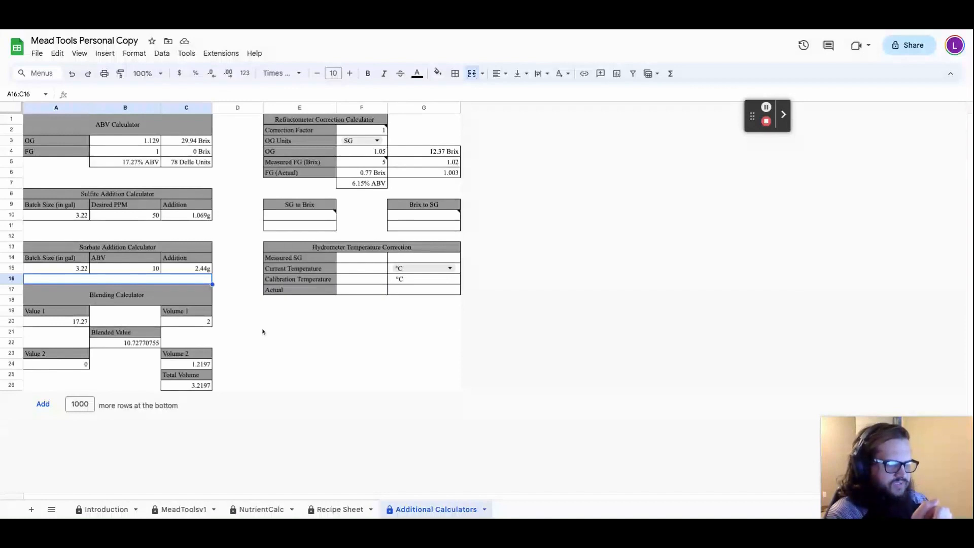
{"action": "mouse_move", "coordinate": [254, 358]}
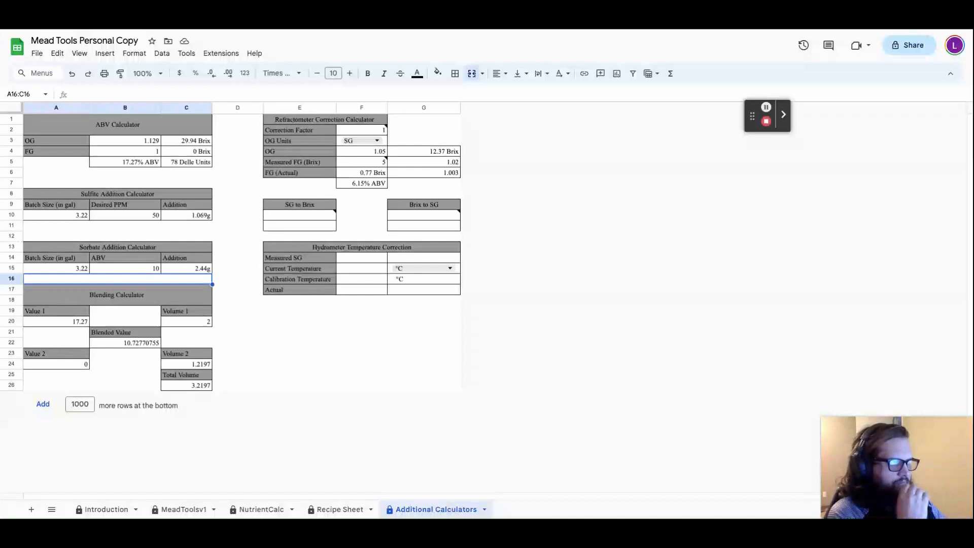
{"action": "mouse_move", "coordinate": [169, 336]}
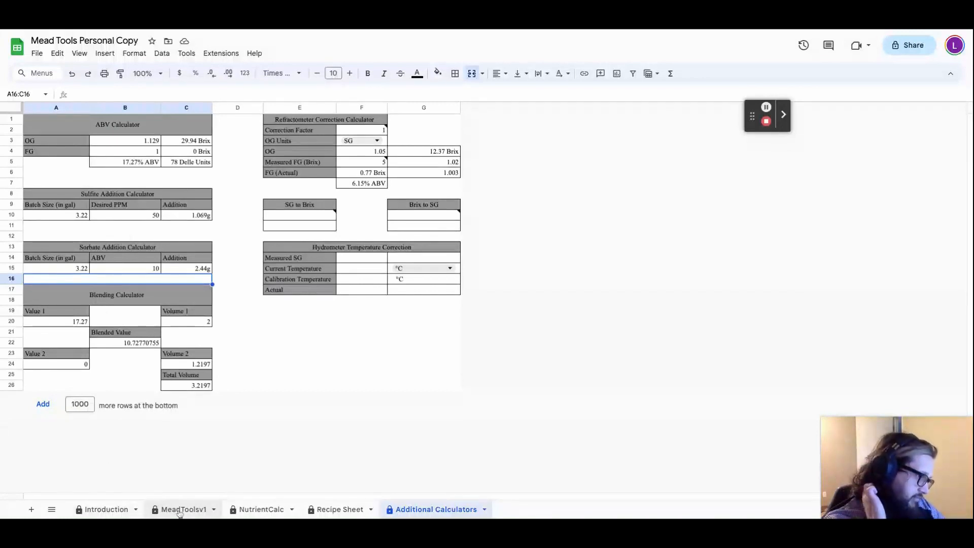
Review the MeadToolsv1 recipe, then show the Recipe Sheet summary with 10.63% expected ABV.
{"action": "left_click", "coordinate": [183, 508]}
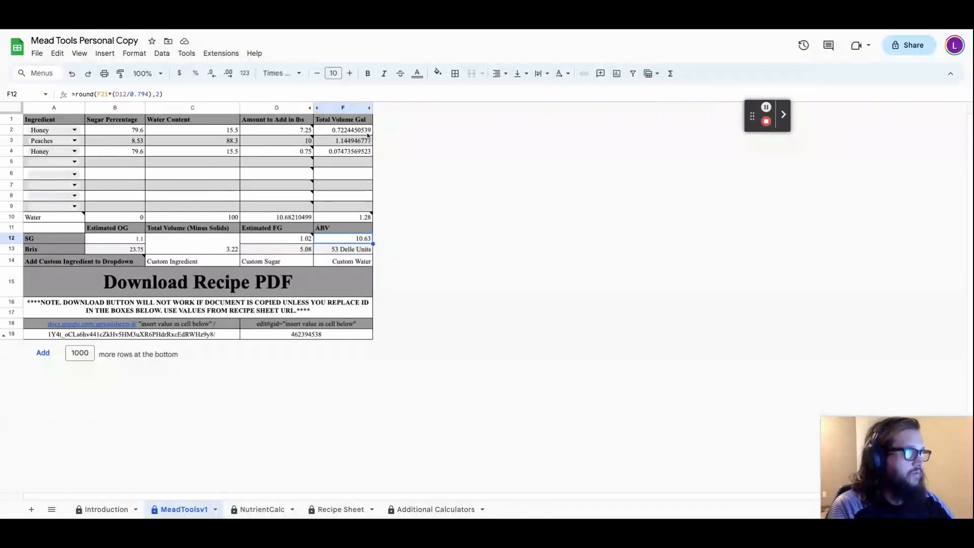
{"action": "mouse_move", "coordinate": [399, 145]}
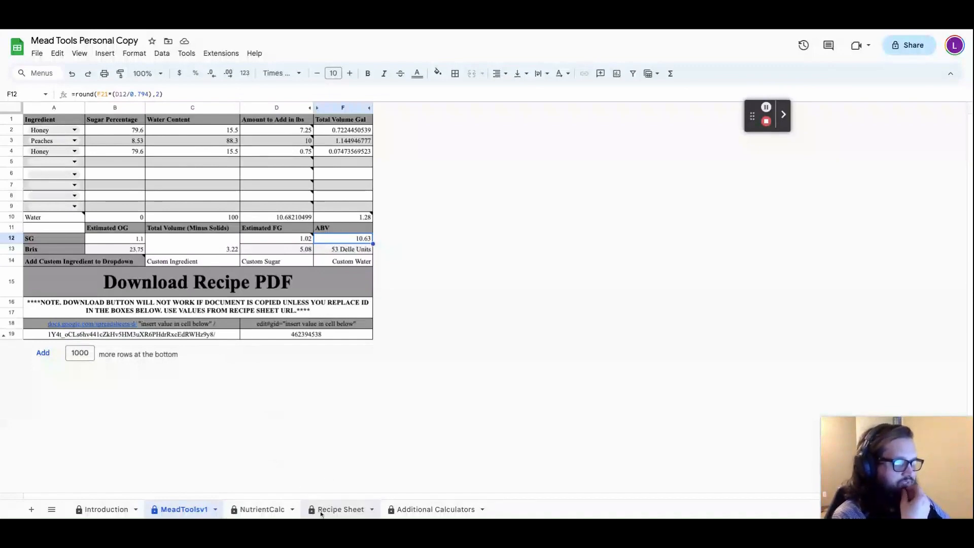
{"action": "left_click", "coordinate": [340, 508]}
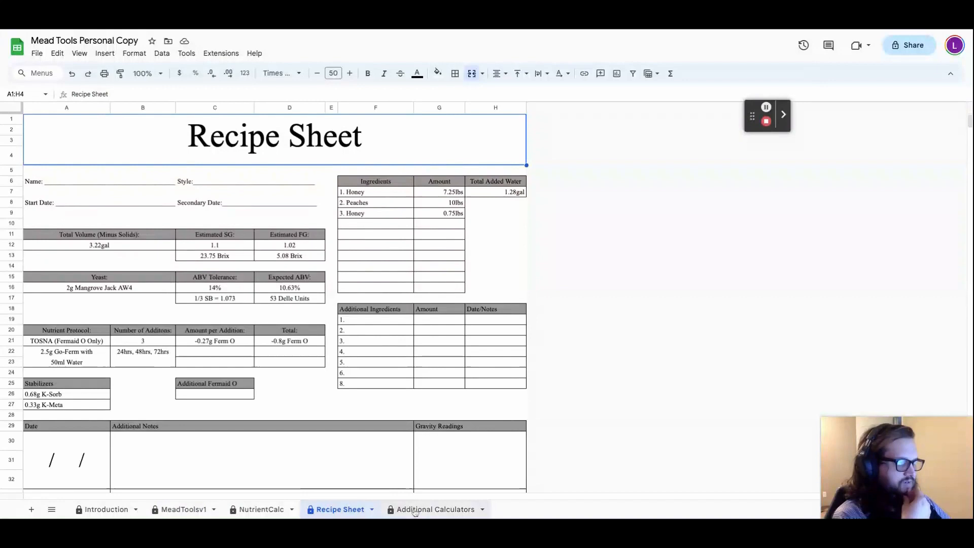
Show the Additional Calculators sheet with 1.069g sulfite and 2.44g sorbate for 3.22 gal.
{"action": "left_click", "coordinate": [435, 508]}
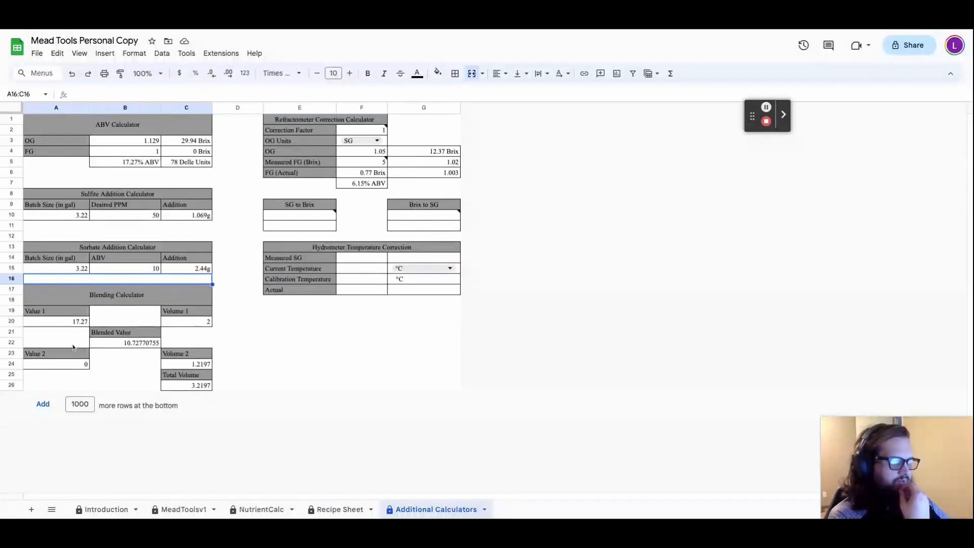
{"action": "mouse_move", "coordinate": [87, 376]}
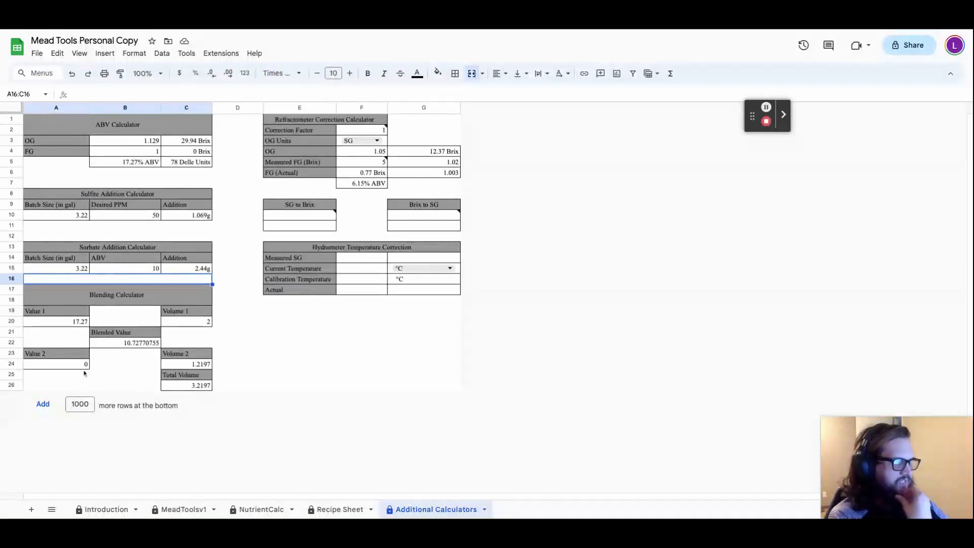
{"action": "mouse_move", "coordinate": [92, 362]}
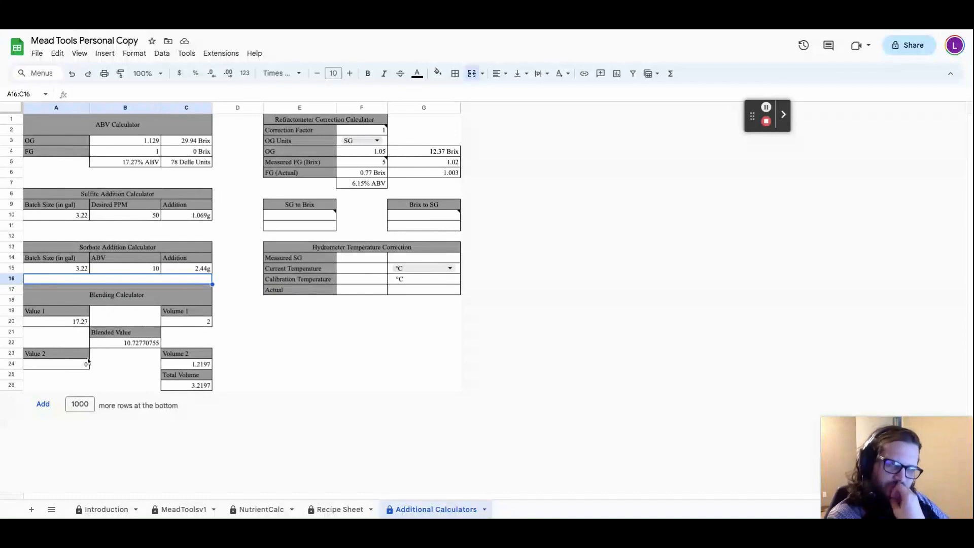
{"action": "mouse_move", "coordinate": [73, 328]}
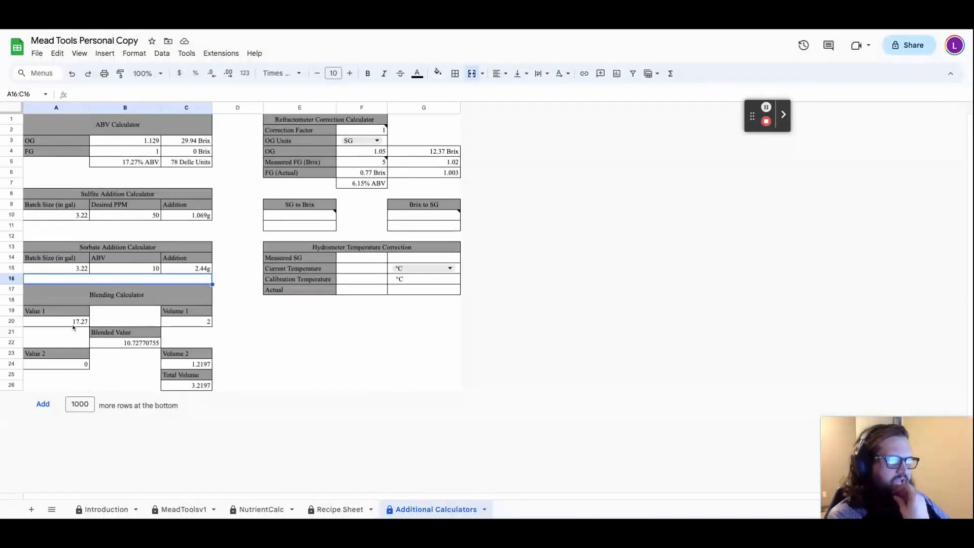
{"action": "mouse_move", "coordinate": [174, 326]}
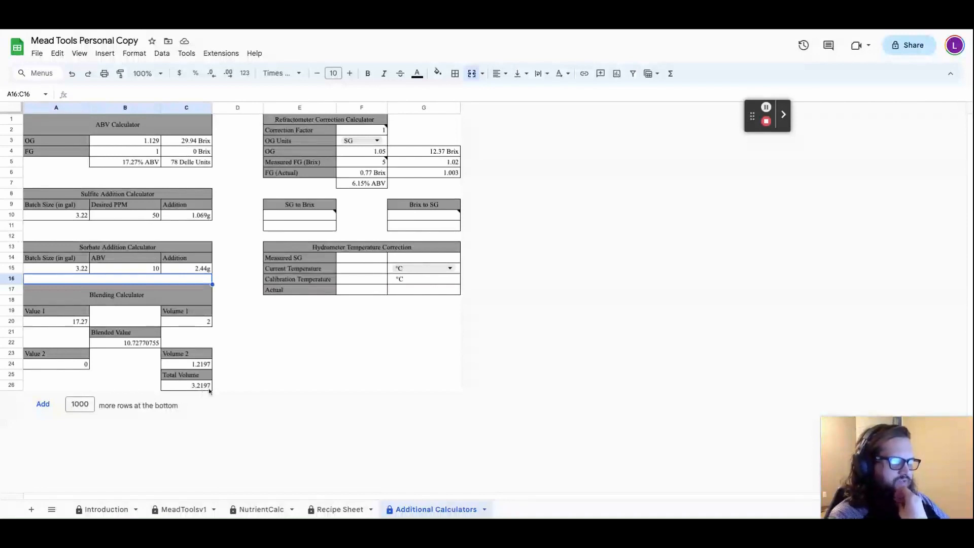
{"action": "mouse_move", "coordinate": [133, 352]}
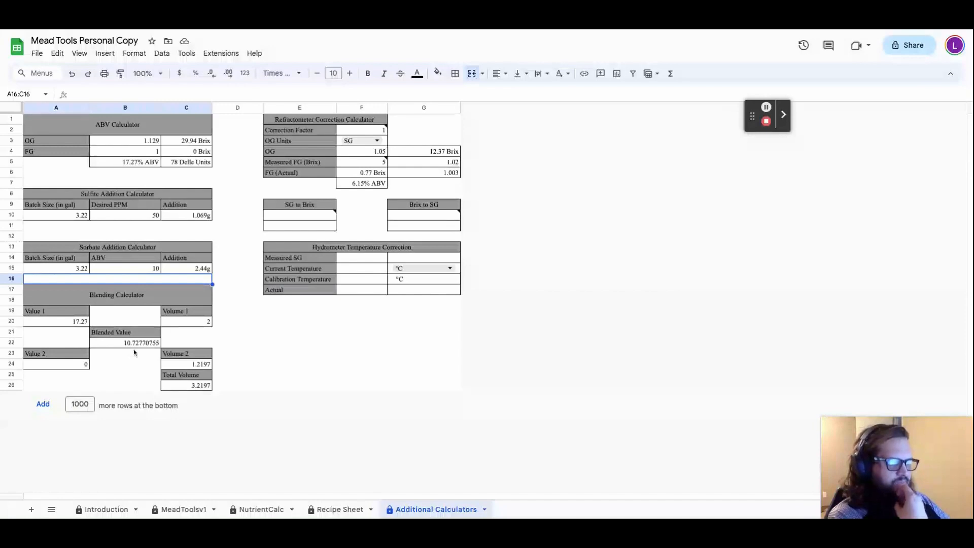
{"action": "mouse_move", "coordinate": [162, 501]}
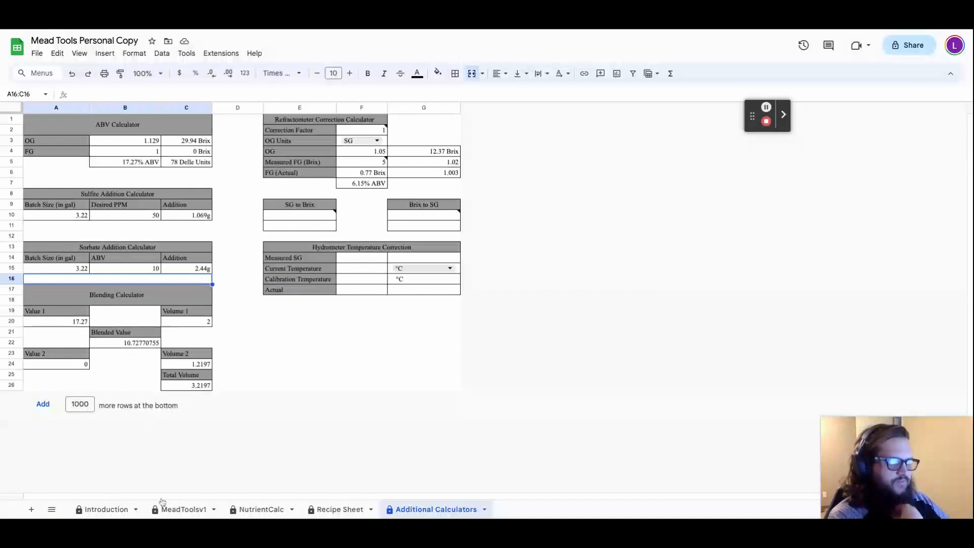
Show the MeadToolsv1 recipe calculator with OG 1.1, FG 1.02 and 10.63% ABV.
{"action": "left_click", "coordinate": [184, 508]}
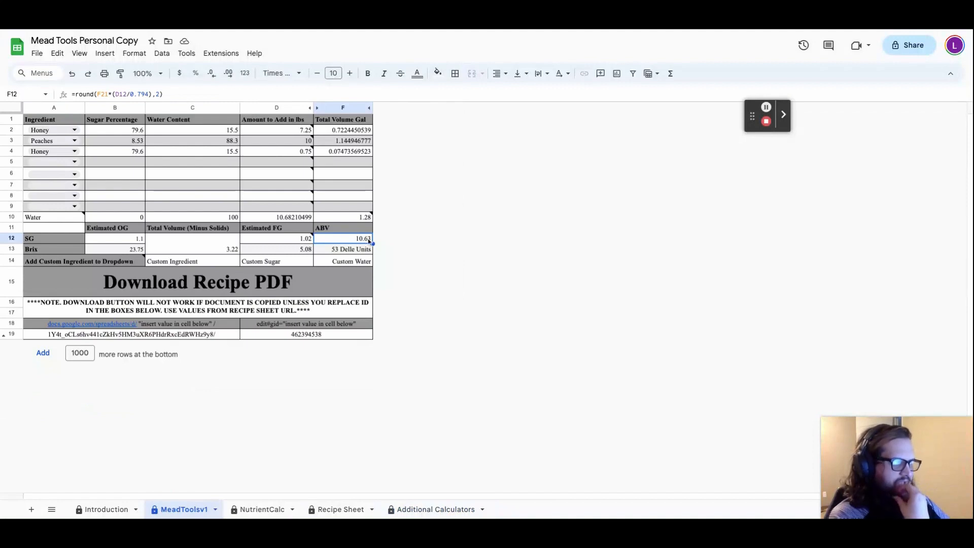
{"action": "mouse_move", "coordinate": [304, 433]}
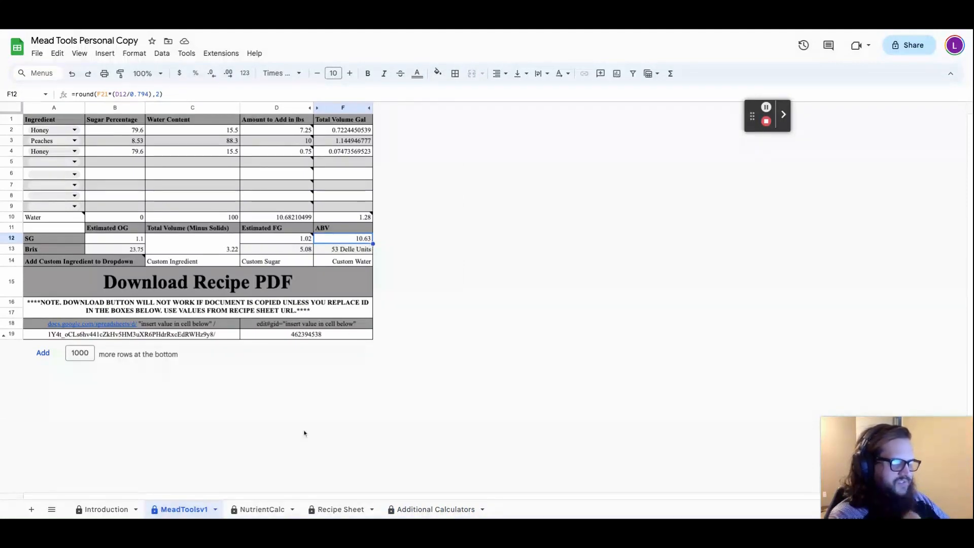
{"action": "mouse_move", "coordinate": [331, 361]}
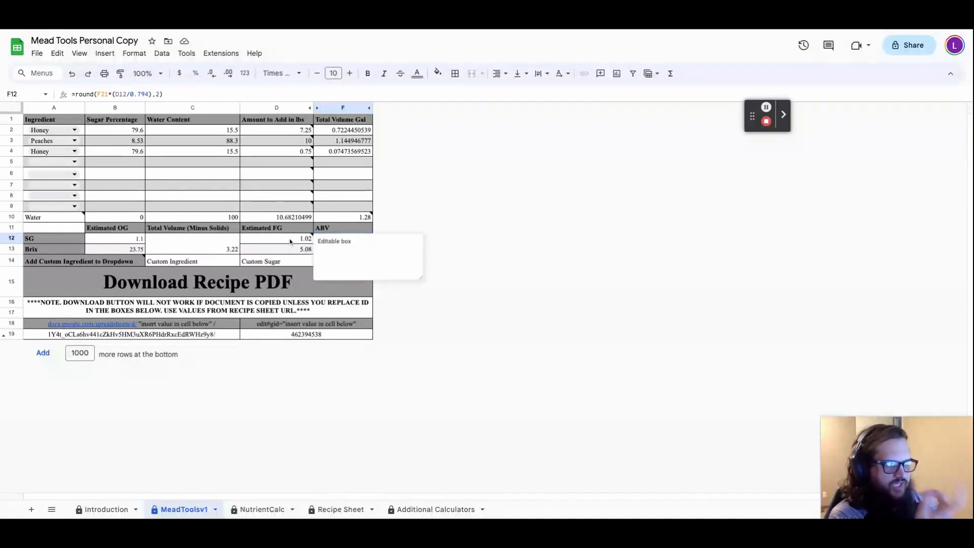
{"action": "mouse_move", "coordinate": [415, 228]}
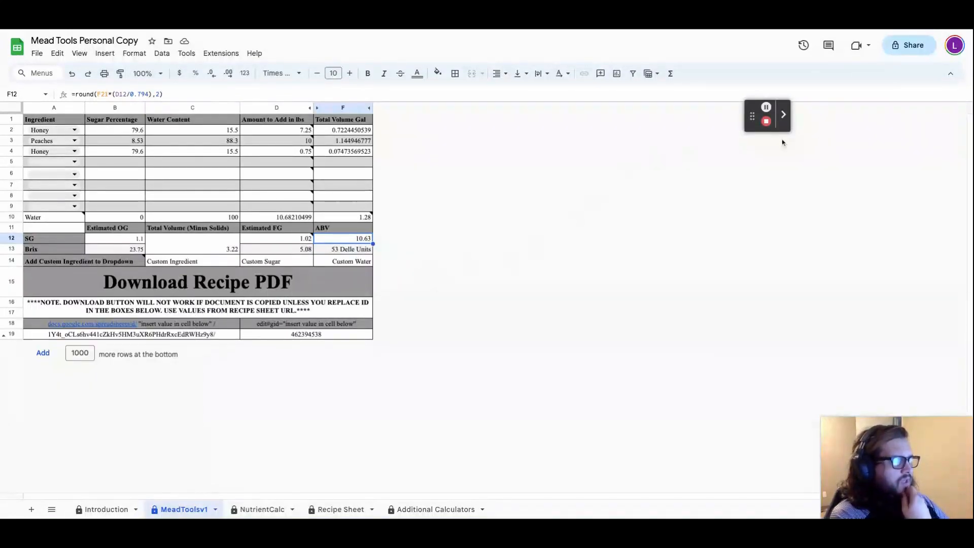
{"action": "left_click", "coordinate": [784, 115]}
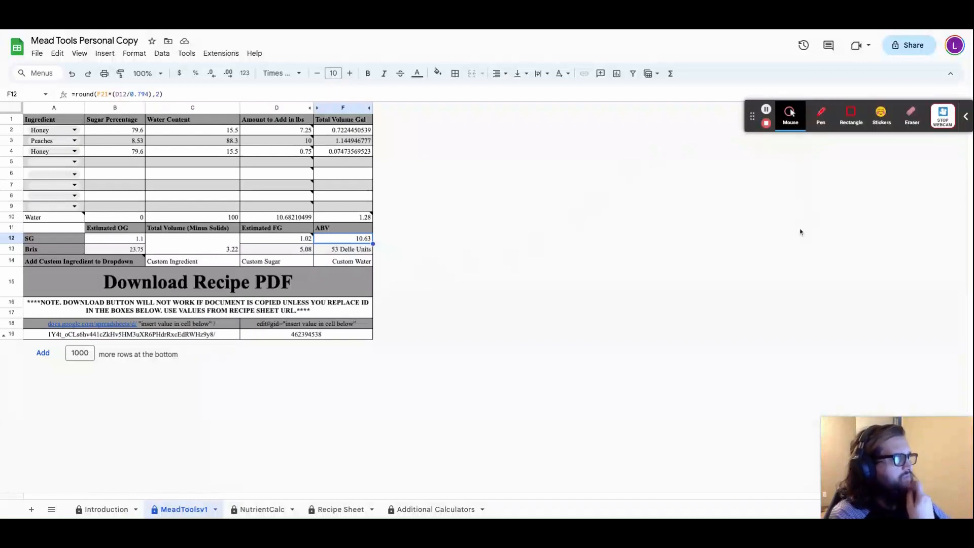